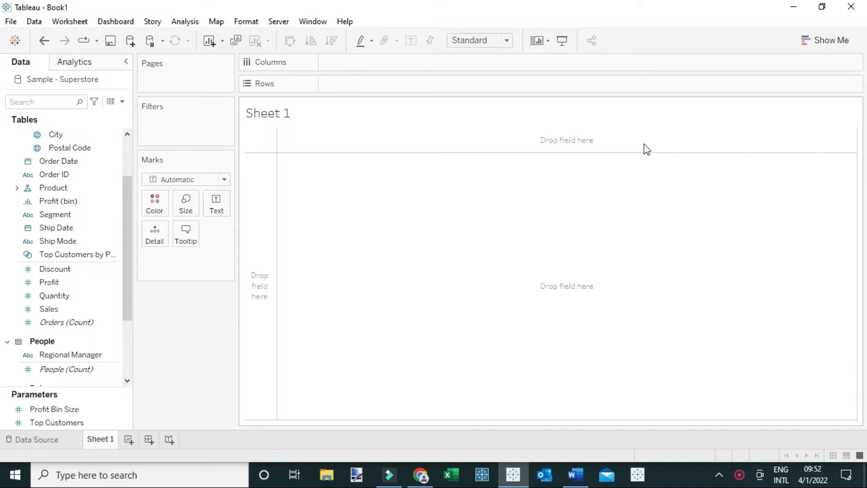
Switch from Tableau Desktop to the Chrome window showing rigordatasolutions.com
{"action": "left_click", "coordinate": [421, 475]}
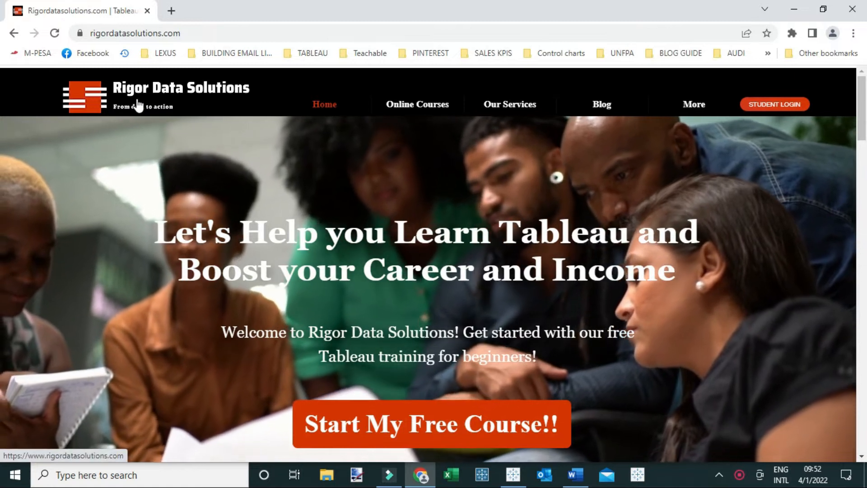
Go to Our Services > Visualizations and scroll the gallery to the Population & internet stats dashboard
{"action": "left_click", "coordinate": [509, 104]}
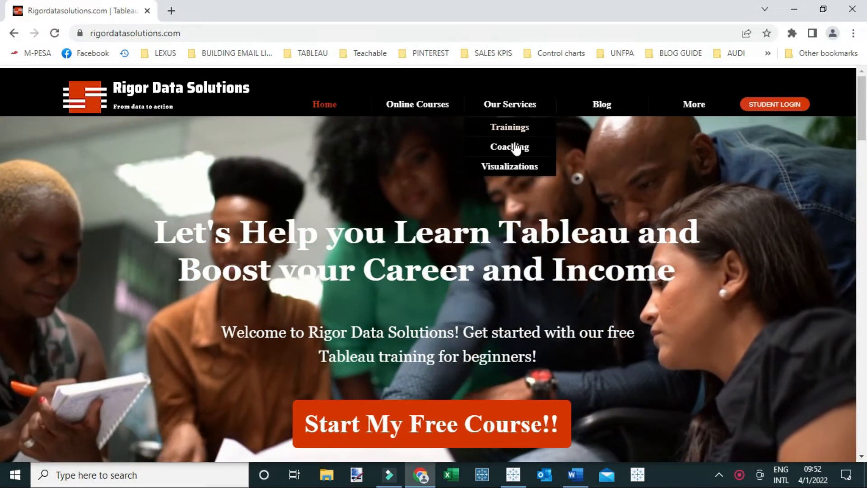
{"action": "mouse_move", "coordinate": [509, 167]}
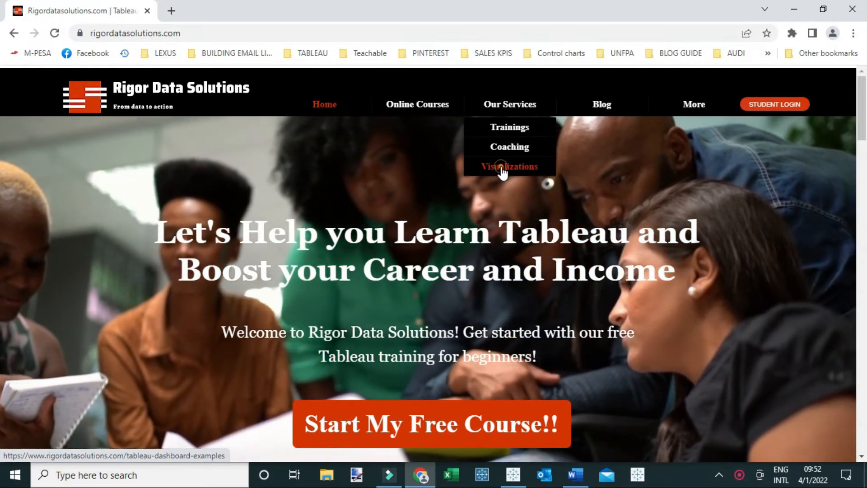
{"action": "left_click", "coordinate": [508, 167]}
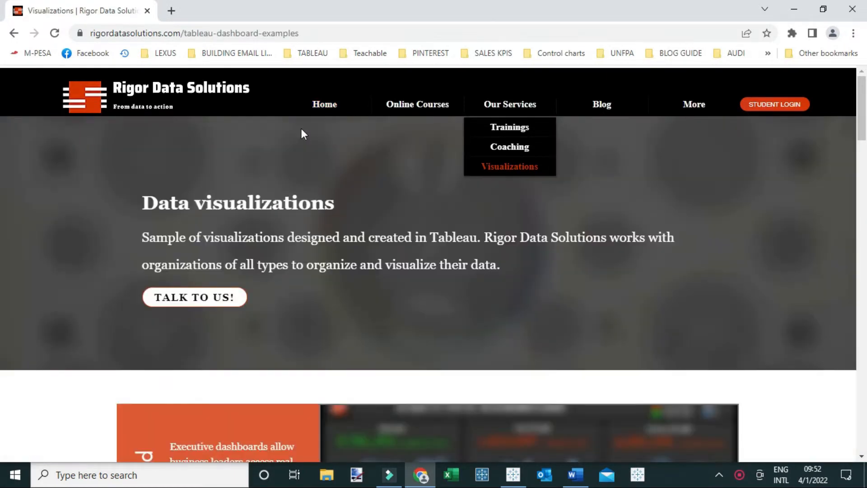
{"action": "scroll", "scroll_direction": "down", "scroll_amount": 3}
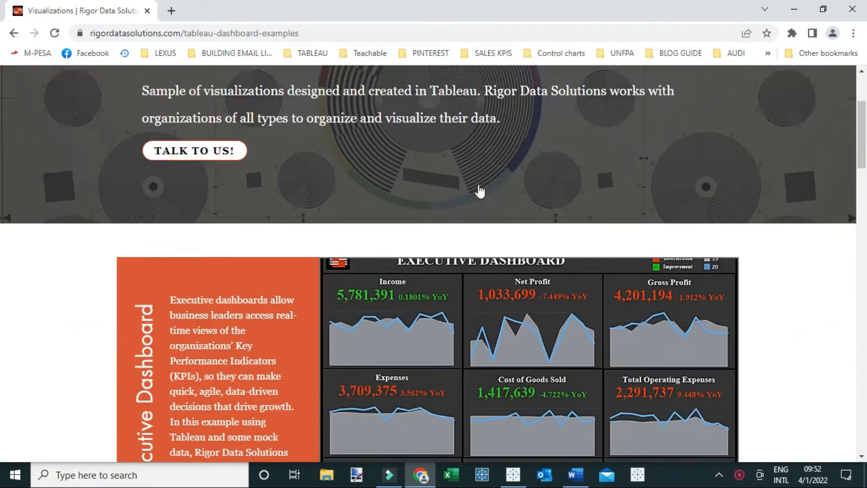
{"action": "scroll", "scroll_direction": "down", "scroll_amount": 3}
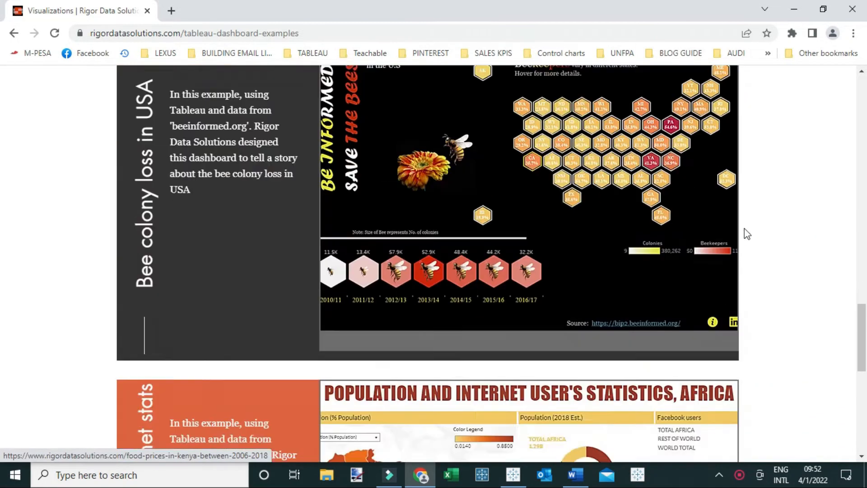
{"action": "scroll", "scroll_direction": "down", "scroll_amount": 3}
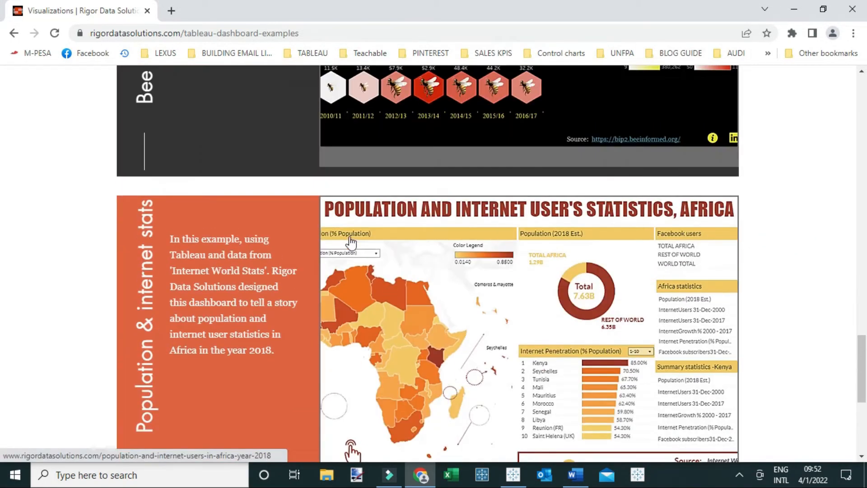
{"action": "mouse_move", "coordinate": [446, 220]}
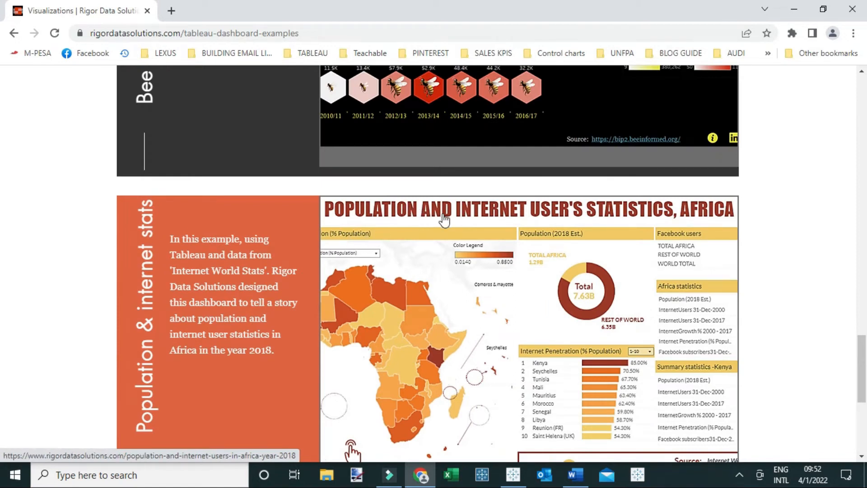
{"action": "scroll", "scroll_direction": "down", "scroll_amount": 3}
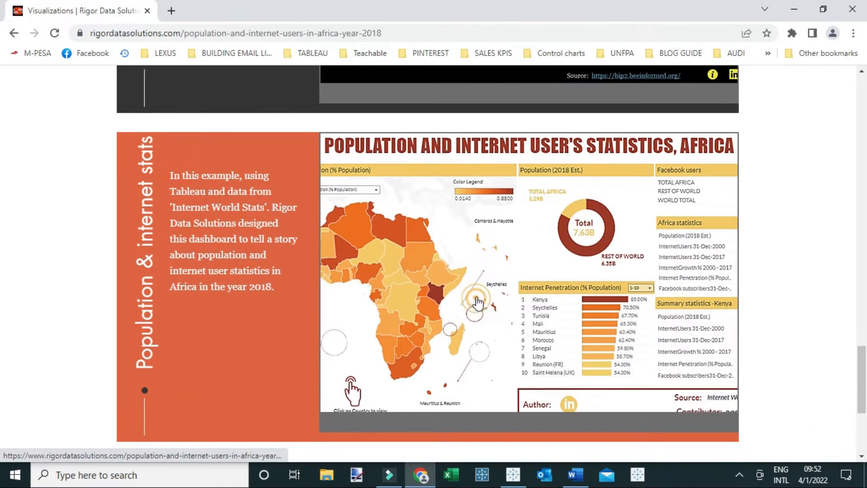
Scroll the page until the embedded Africa internet statistics dashboard is in view and loaded
{"action": "scroll", "scroll_direction": "up", "scroll_amount": 3}
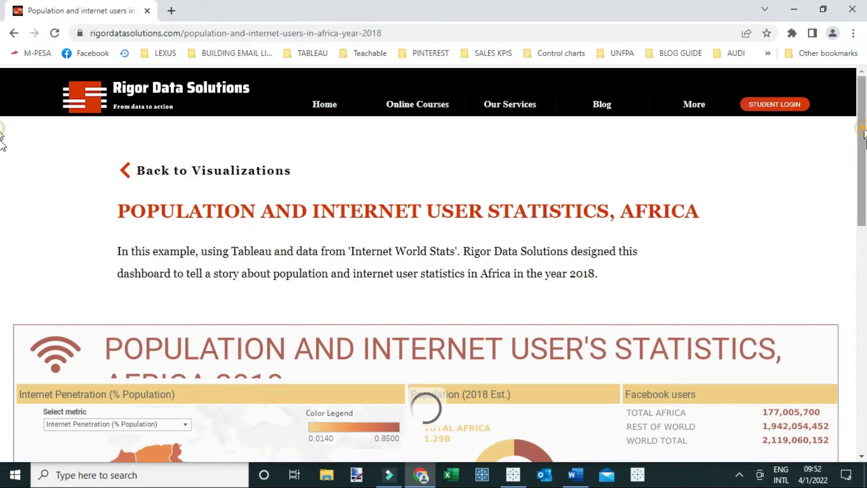
{"action": "scroll", "scroll_direction": "down", "scroll_amount": 3}
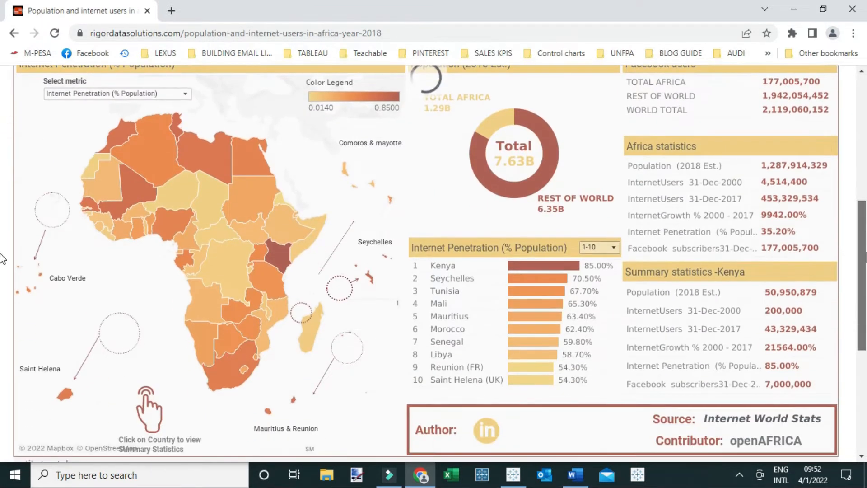
{"action": "scroll", "scroll_direction": "up", "scroll_amount": 3}
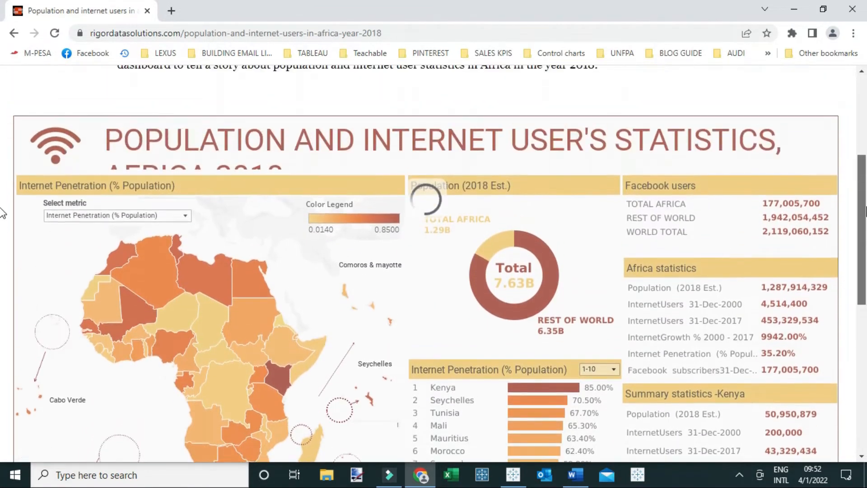
{"action": "scroll", "scroll_direction": "down", "scroll_amount": 3}
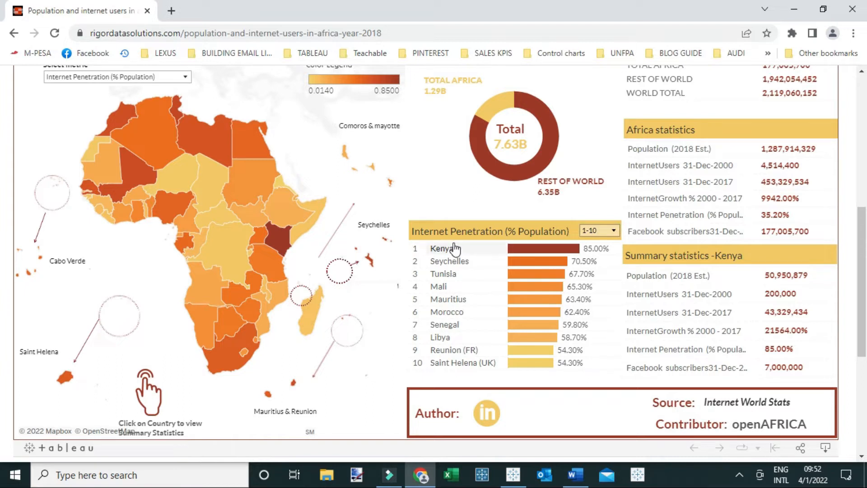
{"action": "mouse_move", "coordinate": [489, 232]}
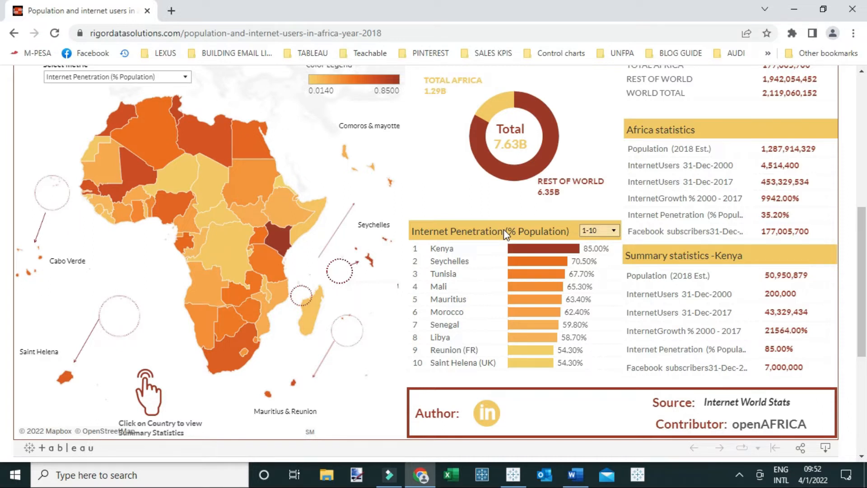
{"action": "mouse_move", "coordinate": [570, 246]}
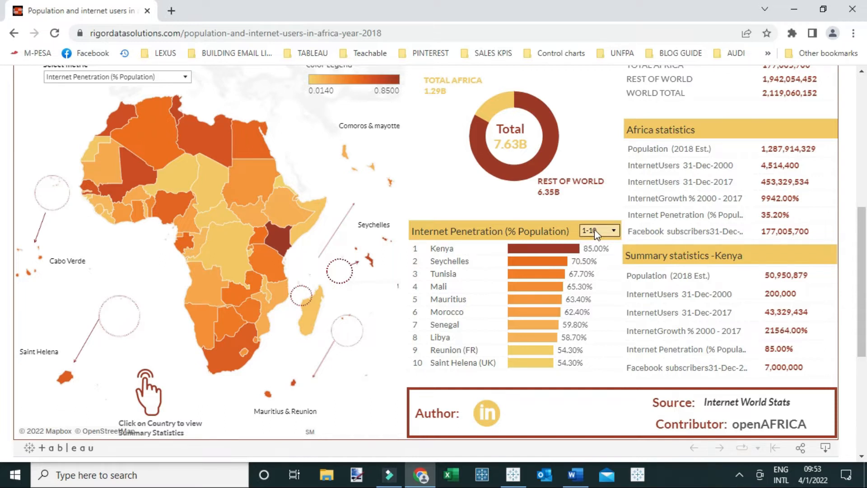
Set the Internet Penetration ranking dropdown from 1-10 to 51-58
{"action": "left_click", "coordinate": [599, 230]}
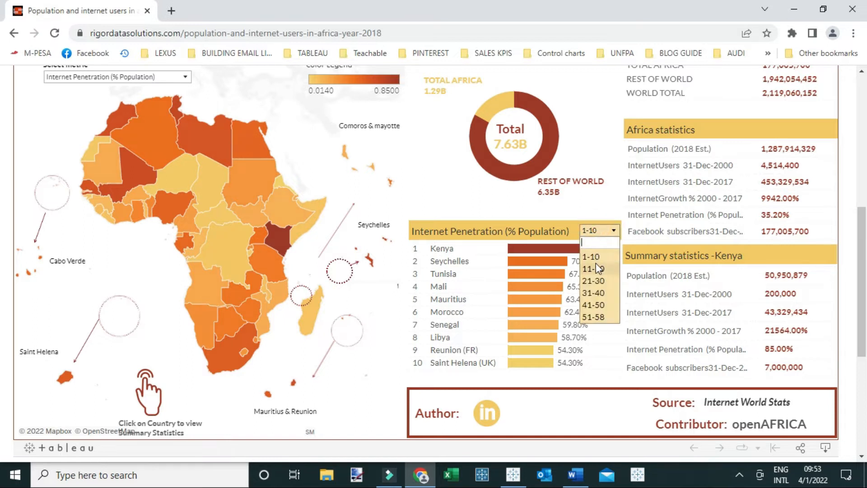
{"action": "mouse_move", "coordinate": [600, 284]}
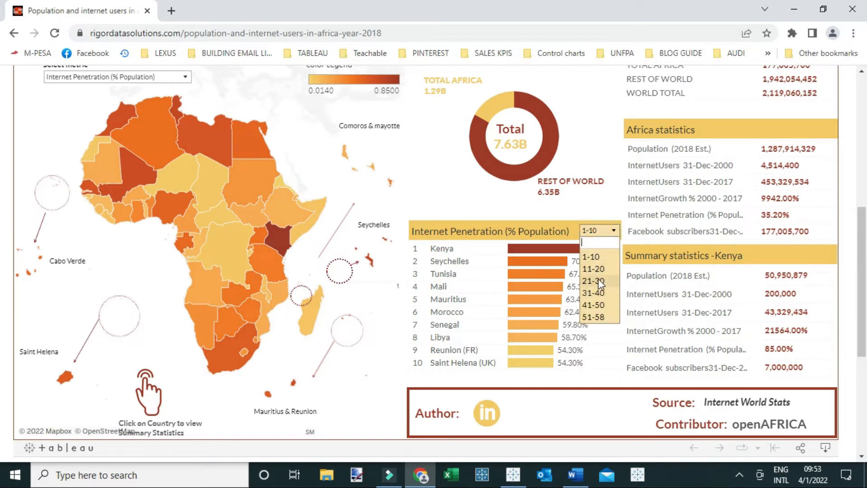
{"action": "mouse_move", "coordinate": [597, 277]}
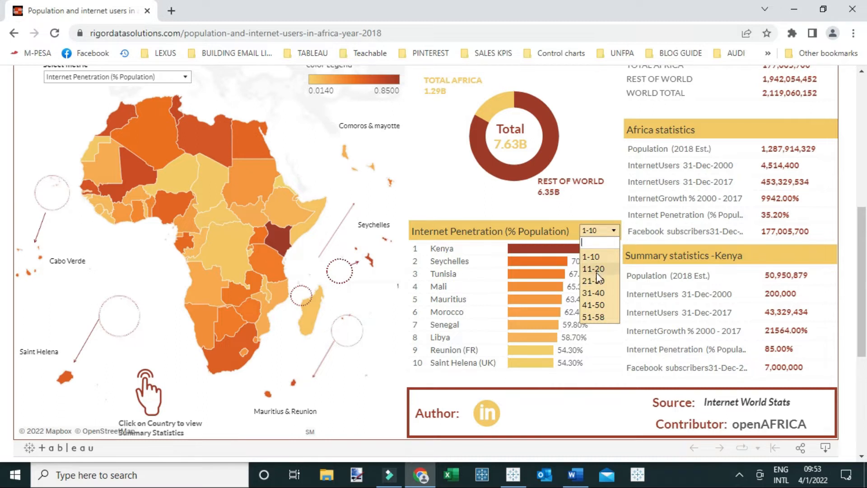
{"action": "mouse_move", "coordinate": [594, 305]}
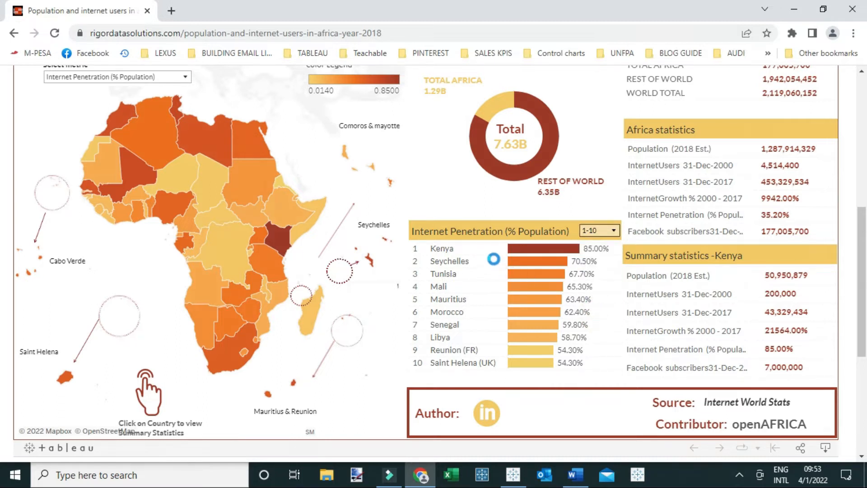
{"action": "left_click", "coordinate": [597, 230]}
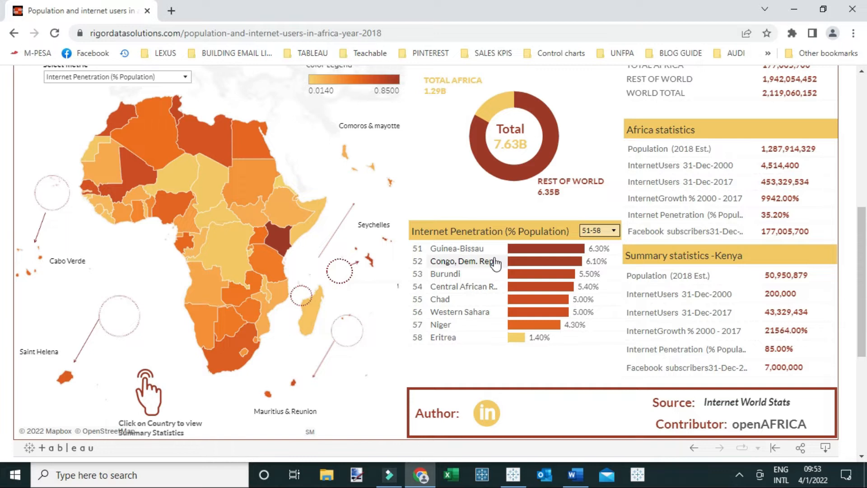
{"action": "mouse_move", "coordinate": [546, 235]}
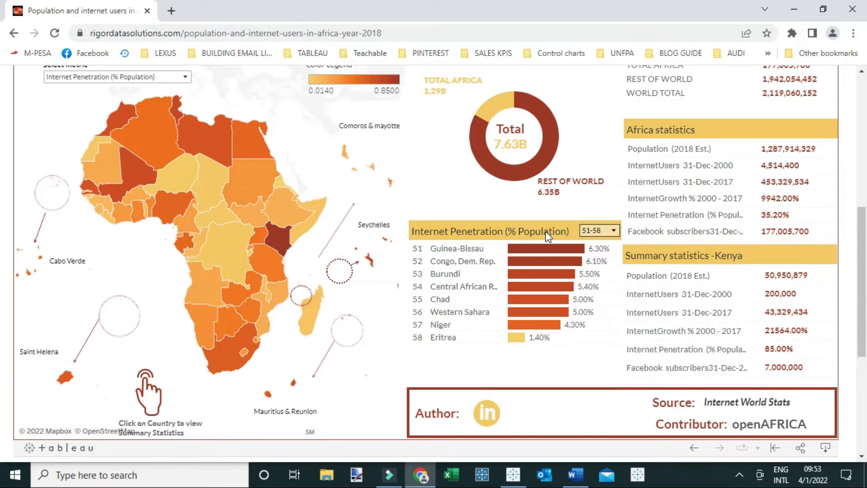
{"action": "mouse_move", "coordinate": [481, 232]}
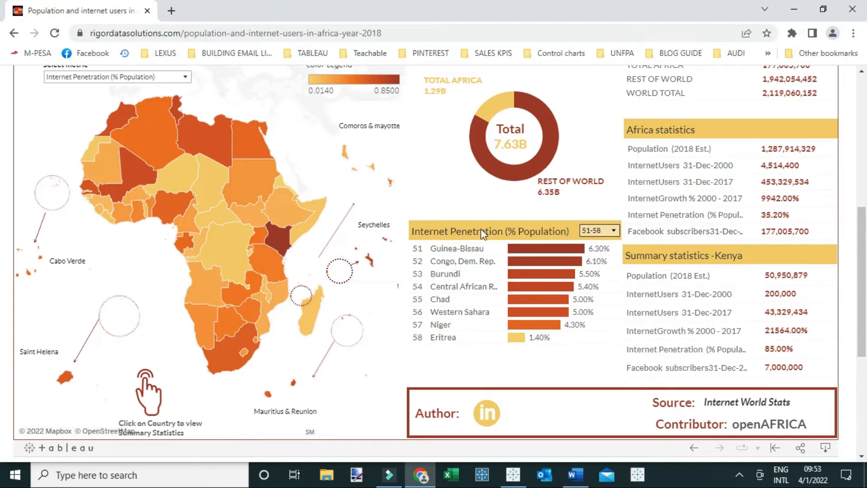
{"action": "mouse_move", "coordinate": [412, 257]}
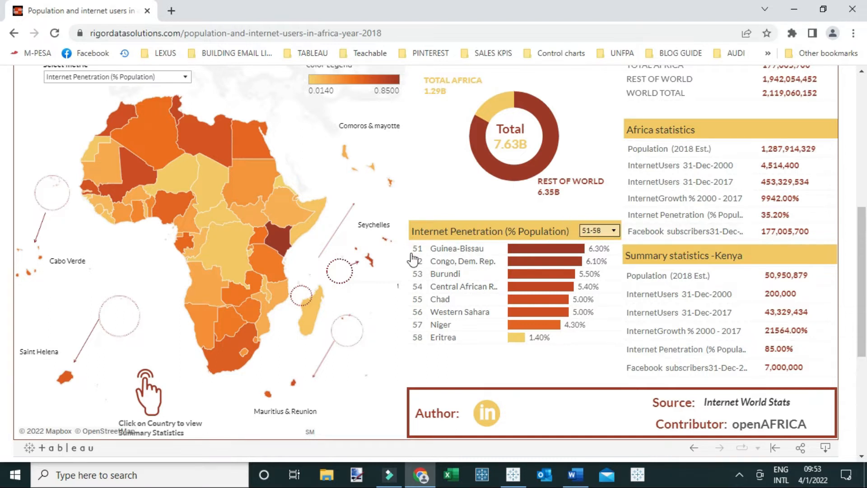
{"action": "mouse_move", "coordinate": [608, 301]}
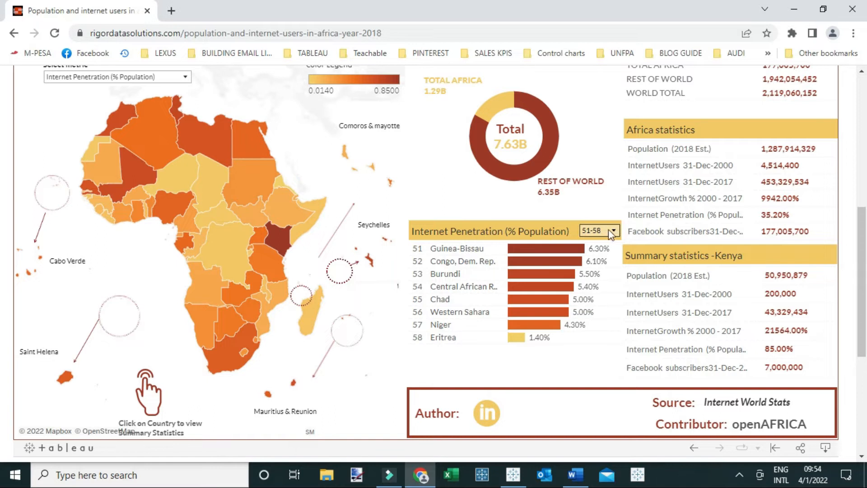
{"action": "mouse_move", "coordinate": [641, 214]}
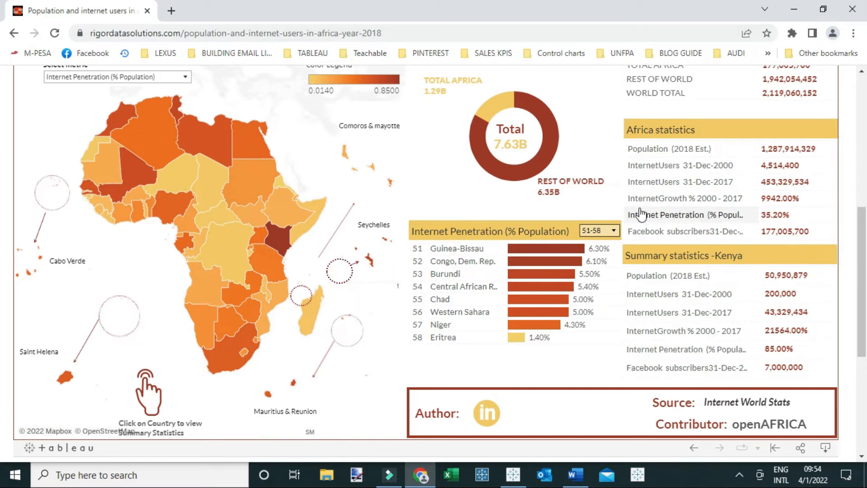
Back in Tableau, chart Sales by State as bars sorted descending
{"action": "left_click", "coordinate": [513, 475]}
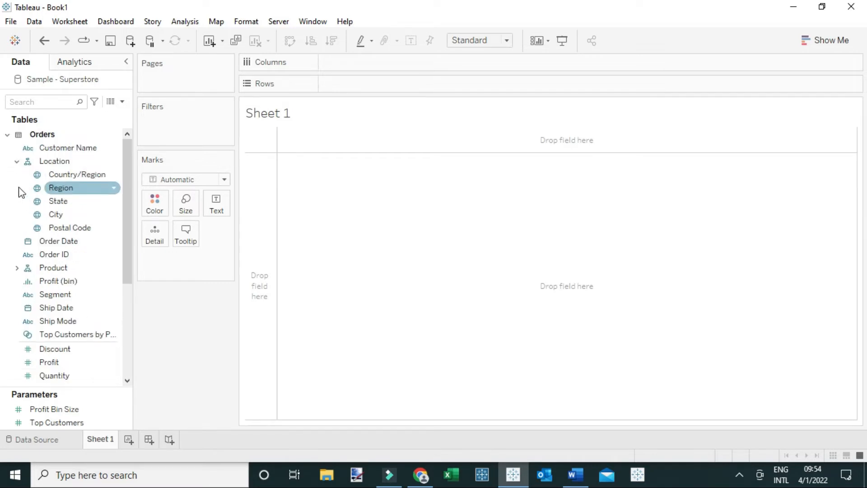
{"action": "left_click_drag", "start_coordinate": [58, 200], "coordinate": [290, 140]}
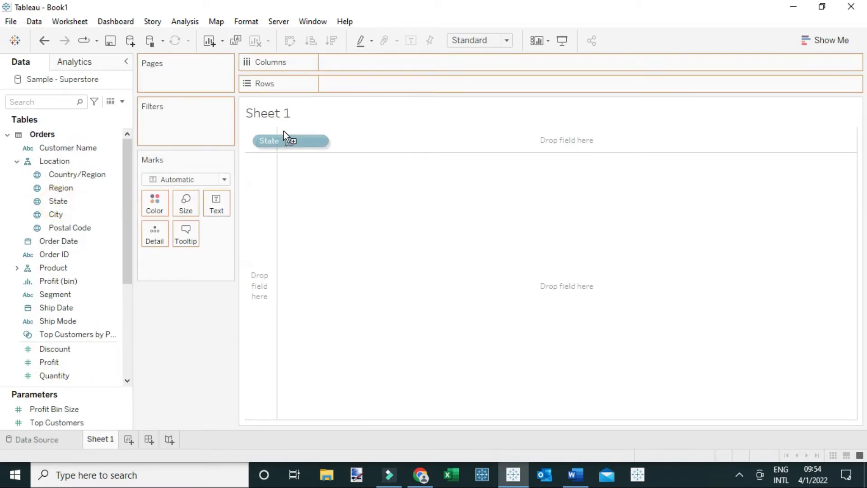
{"action": "left_click_drag", "start_coordinate": [290, 141], "coordinate": [365, 83]}
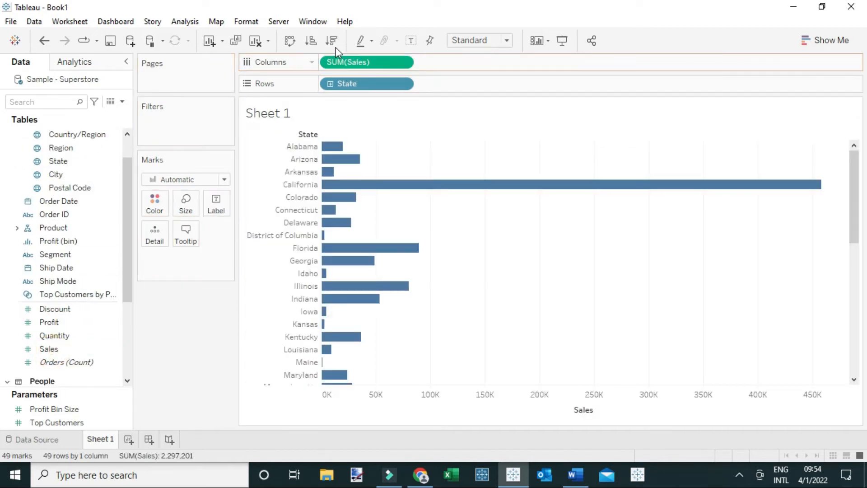
{"action": "left_click", "coordinate": [331, 40]}
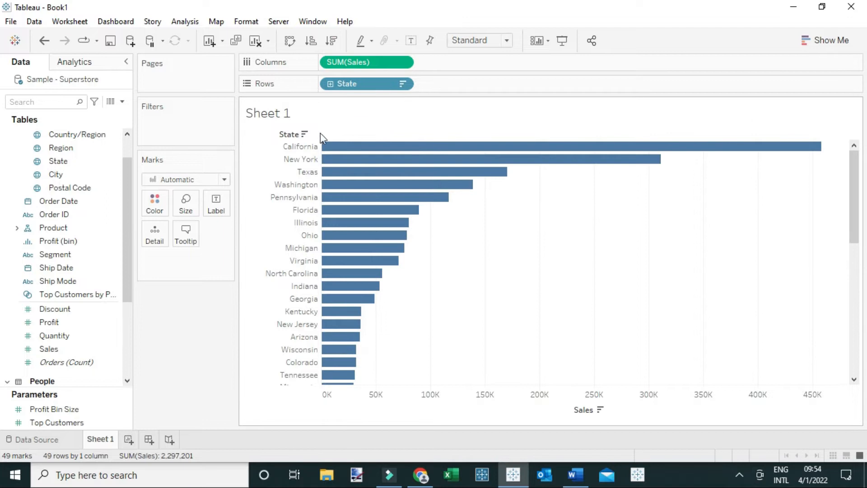
Hide the Sheet 1 title above the state sales chart
{"action": "right_click", "coordinate": [295, 133]}
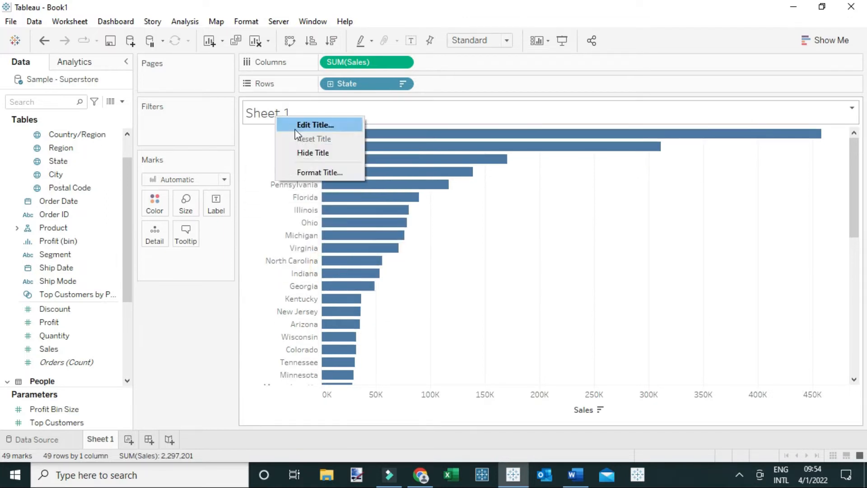
{"action": "left_click", "coordinate": [313, 153]}
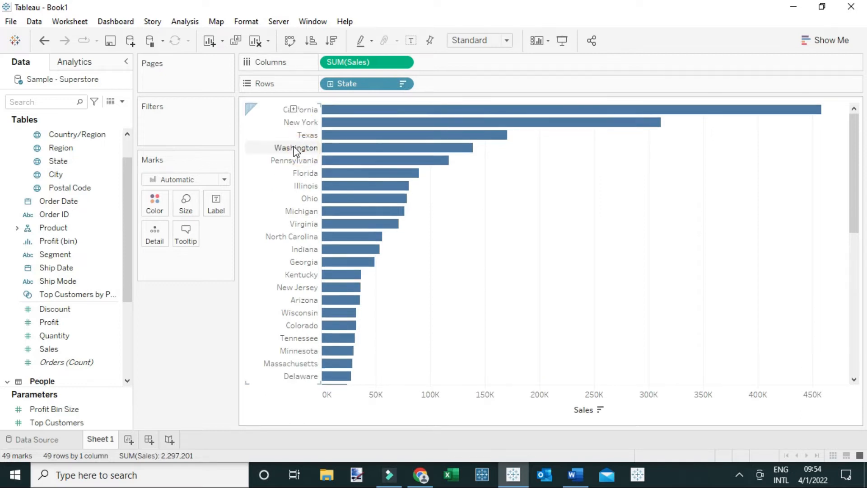
{"action": "right_click", "coordinate": [294, 147]}
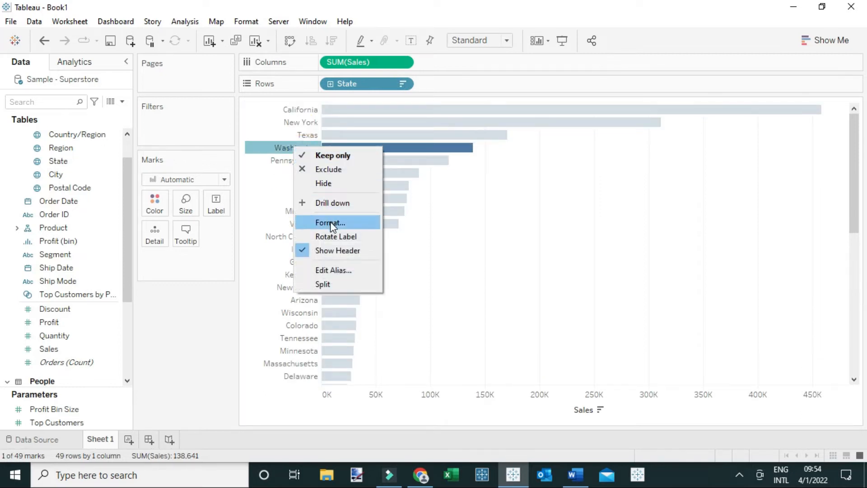
Format the State header with default alignment set to Left
{"action": "left_click", "coordinate": [330, 222]}
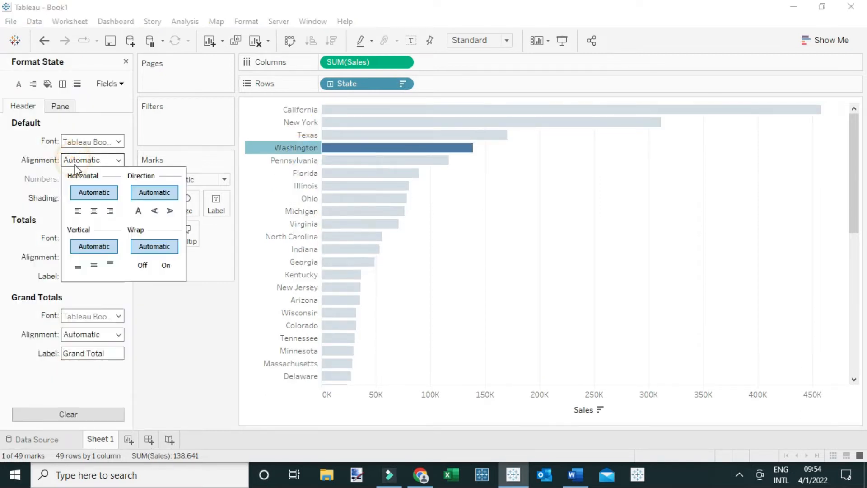
{"action": "left_click", "coordinate": [77, 211]}
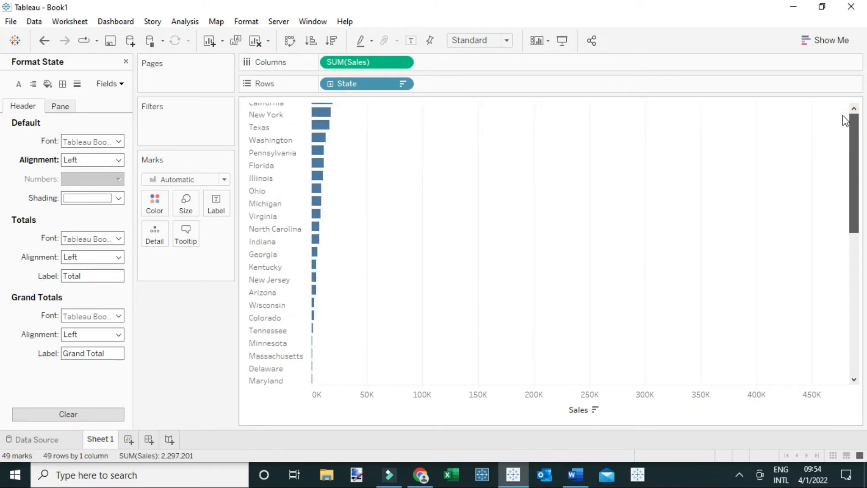
{"action": "scroll", "scroll_direction": "up", "scroll_amount": 3}
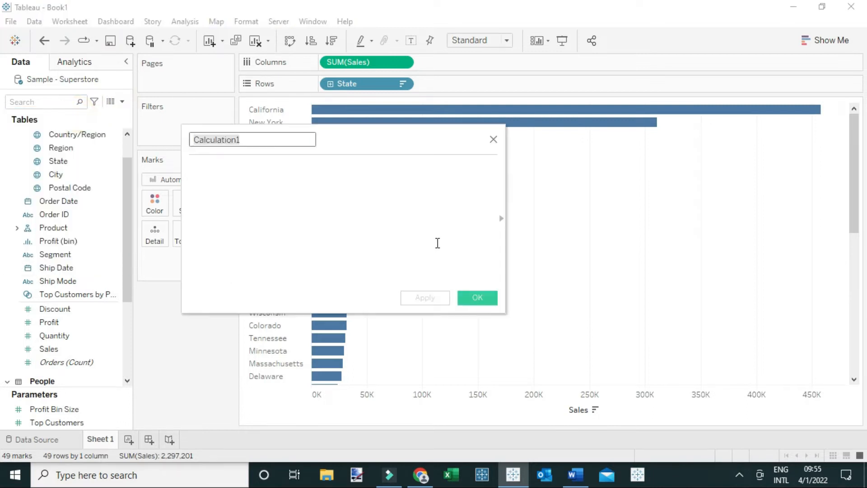
Create a calculated field named Index with the formula INDEX()
{"action": "type", "text": "In"}
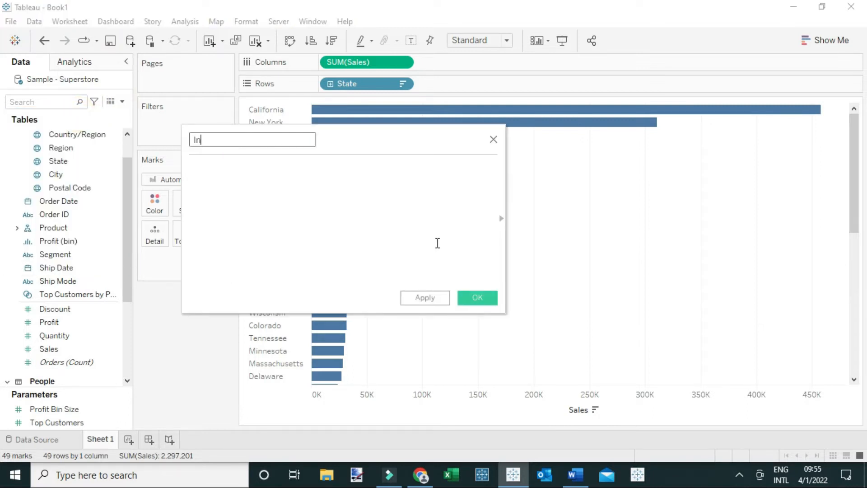
{"action": "type", "text": "dex"}
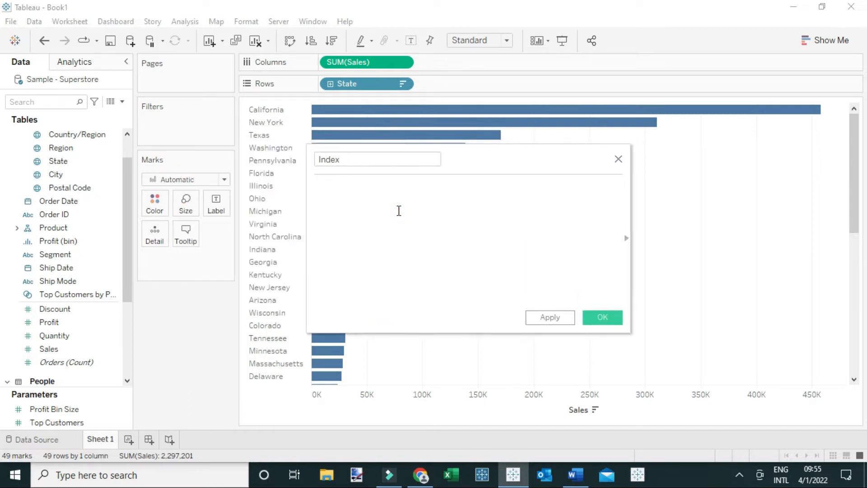
{"action": "type", "text": "inde"}
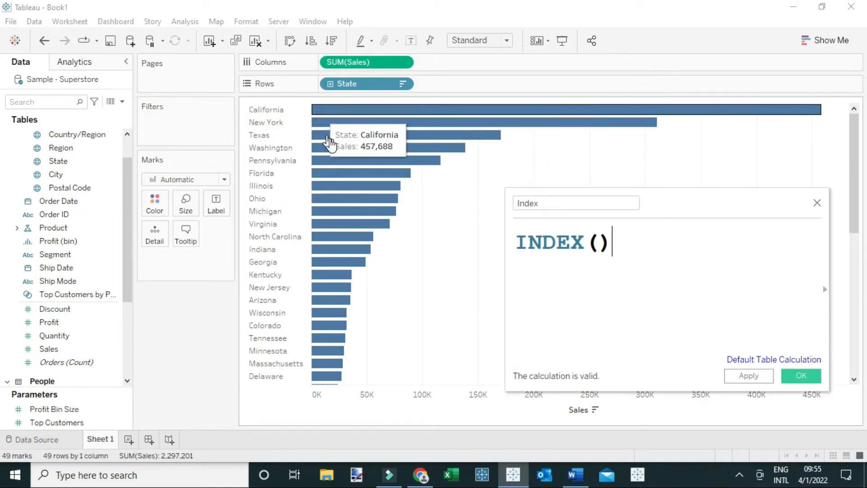
{"action": "mouse_move", "coordinate": [420, 84]}
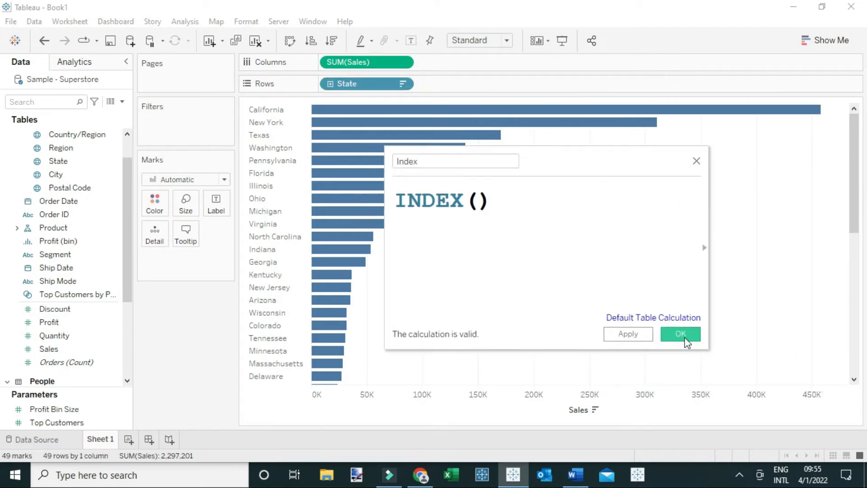
{"action": "left_click", "coordinate": [680, 334]}
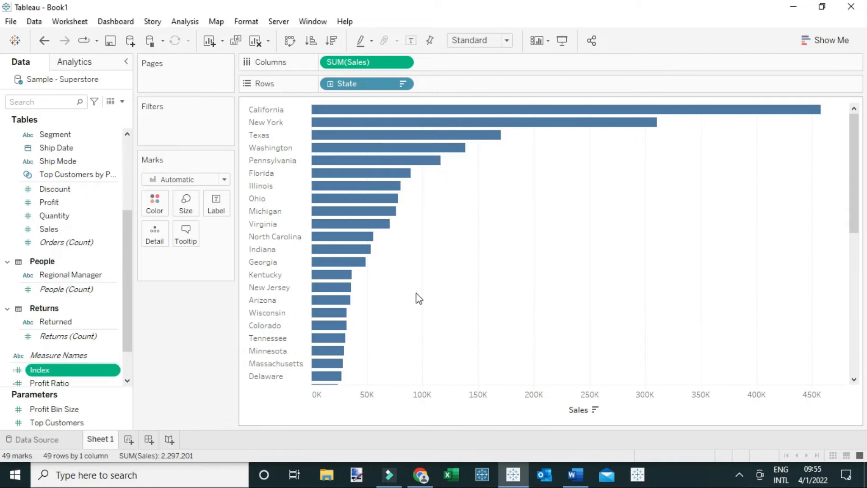
{"action": "mouse_move", "coordinate": [381, 147]}
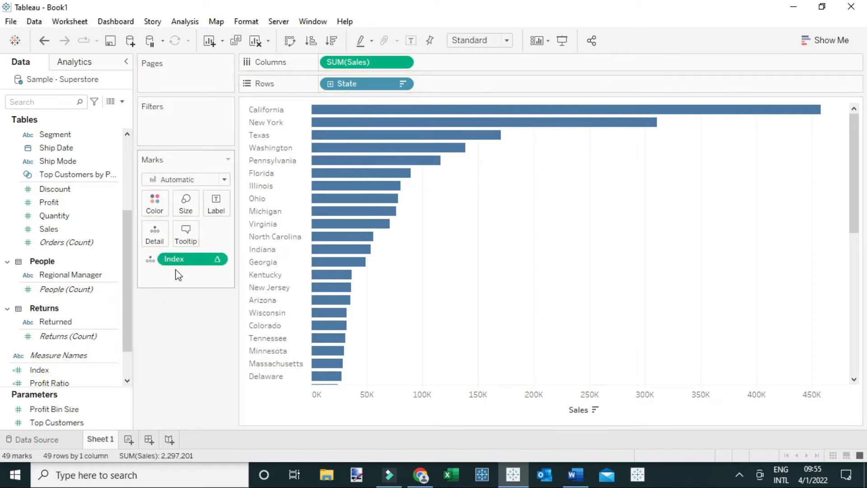
Make the Index field discrete so it can number the states on Rows ahead of State
{"action": "right_click", "coordinate": [192, 258]}
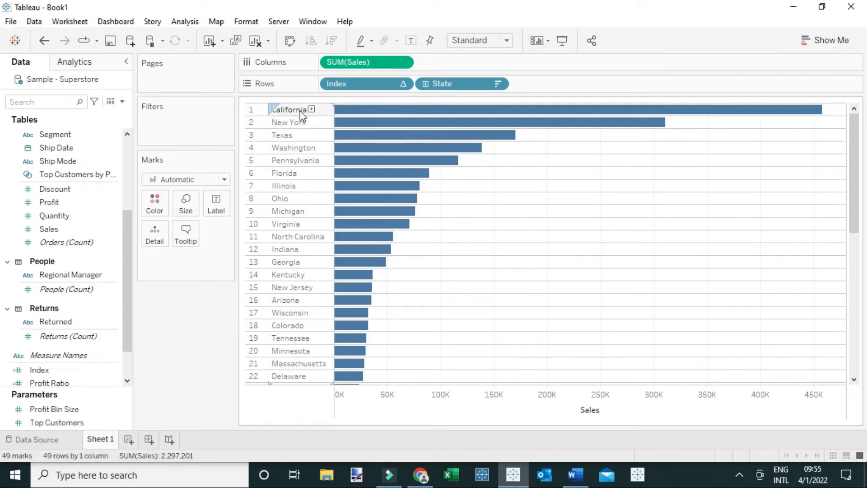
{"action": "mouse_move", "coordinate": [432, 151]}
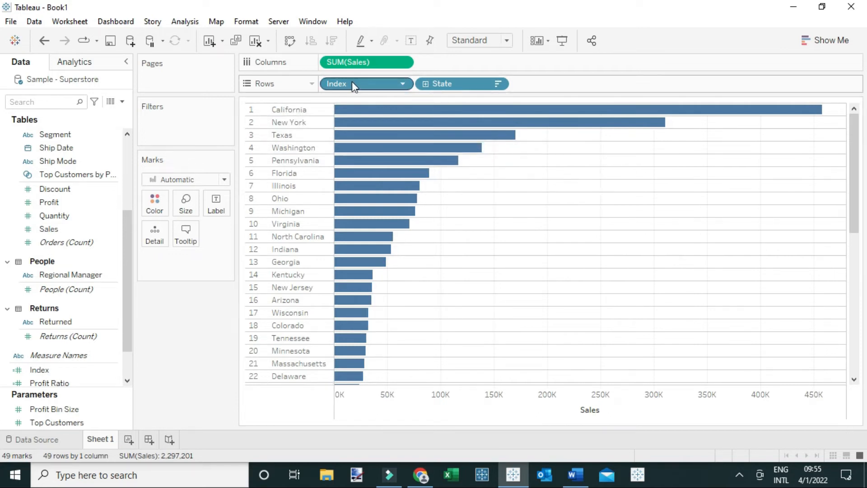
{"action": "mouse_move", "coordinate": [370, 123]}
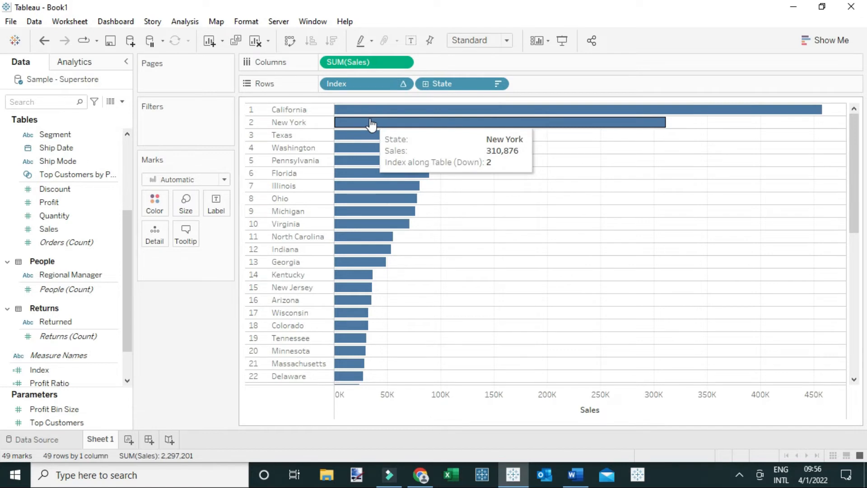
{"action": "mouse_move", "coordinate": [391, 96]}
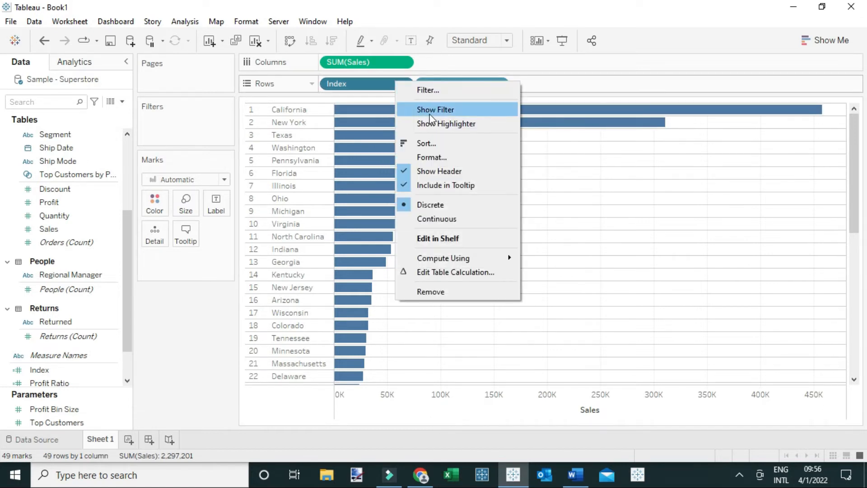
Show the AGG(Index) filter card, toggle a few index values and scroll through its list
{"action": "left_click", "coordinate": [435, 109]}
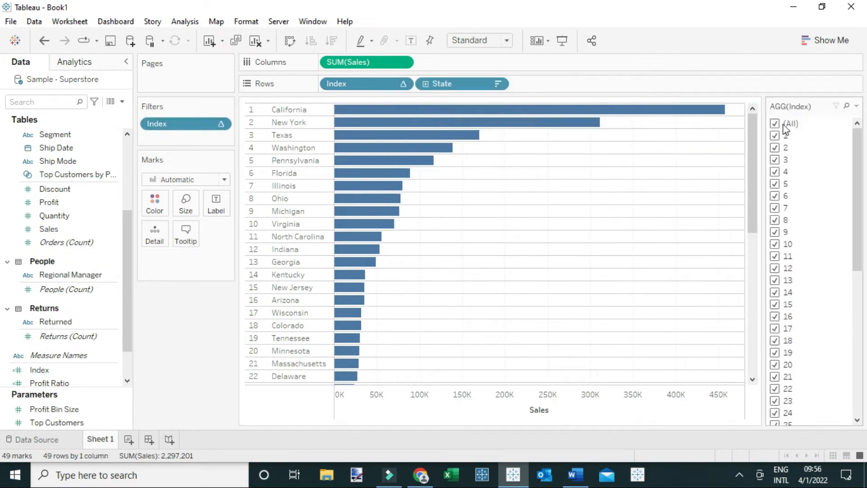
{"action": "left_click", "coordinate": [775, 136]}
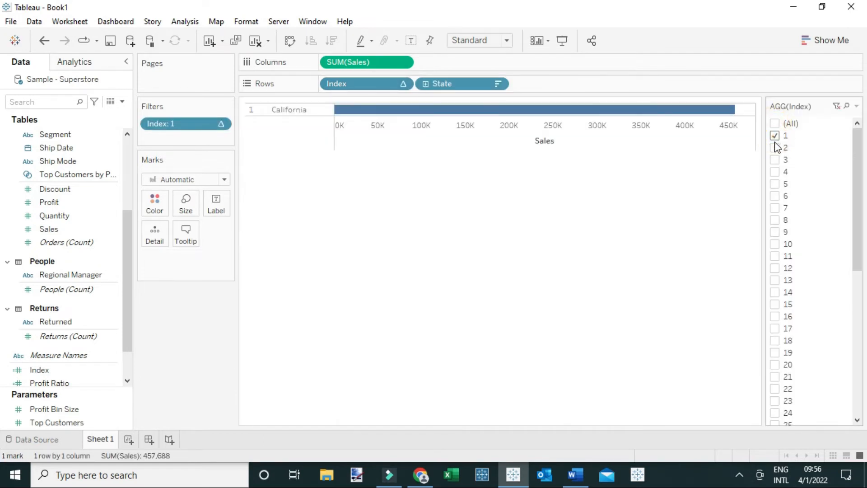
{"action": "left_click", "coordinate": [774, 160]}
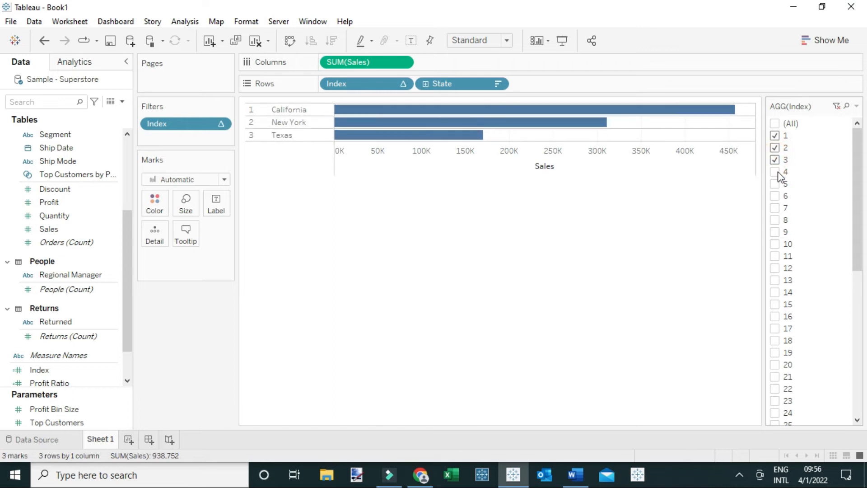
{"action": "left_click", "coordinate": [774, 123]}
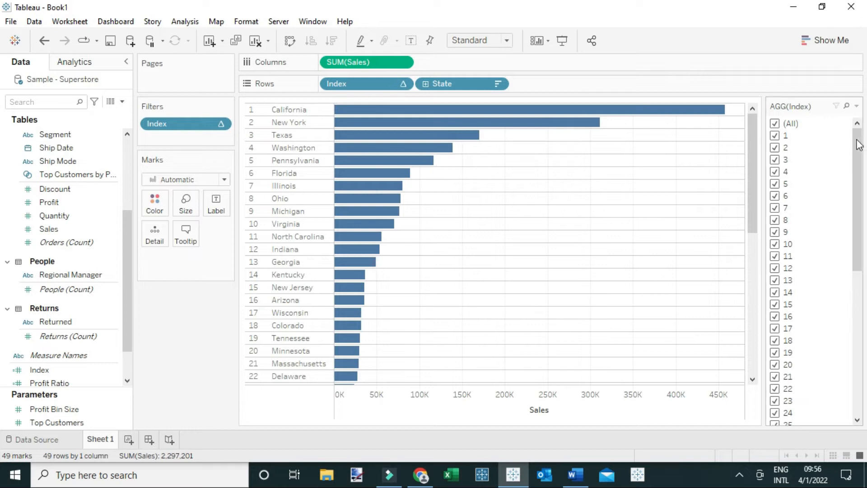
{"action": "scroll", "scroll_direction": "down", "scroll_amount": 3}
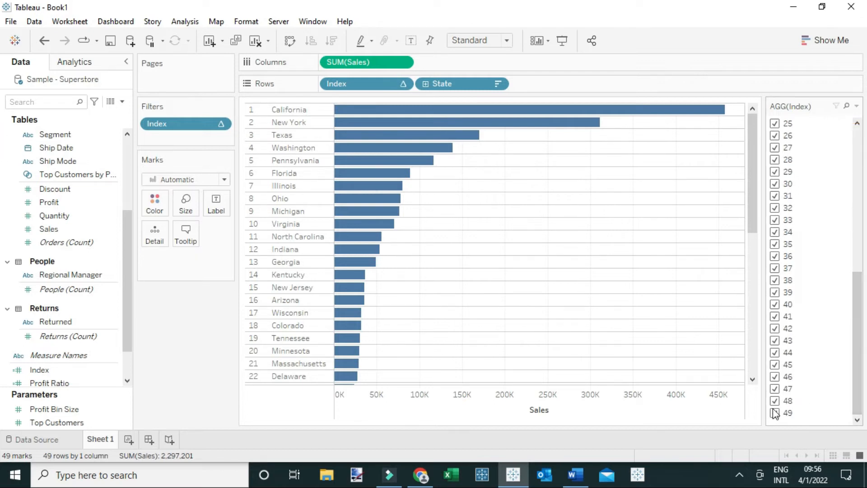
{"action": "scroll", "scroll_direction": "up", "scroll_amount": 3}
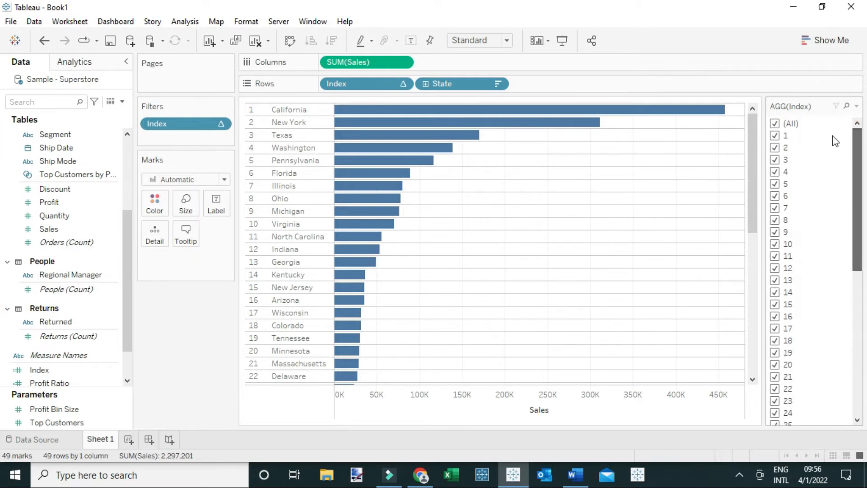
{"action": "scroll", "scroll_direction": "down", "scroll_amount": 3}
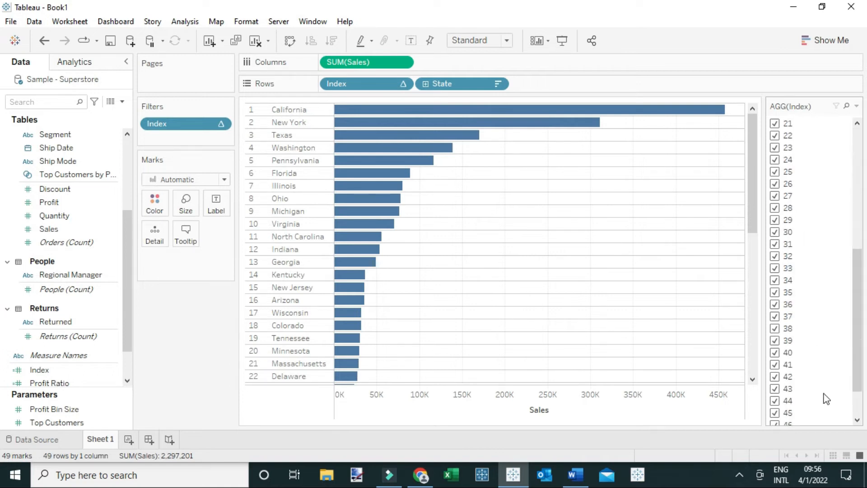
{"action": "scroll", "scroll_direction": "down", "scroll_amount": 3}
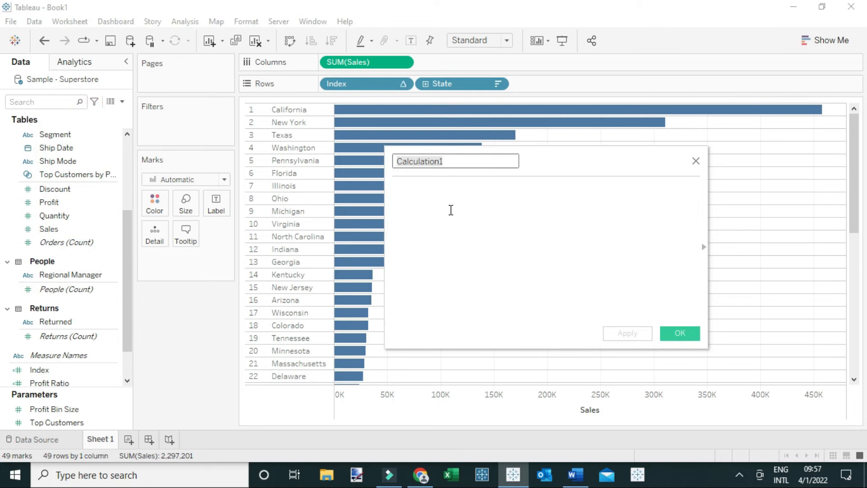
Name the new calculated field 'Index filter'
{"action": "type", "text": "Ind"}
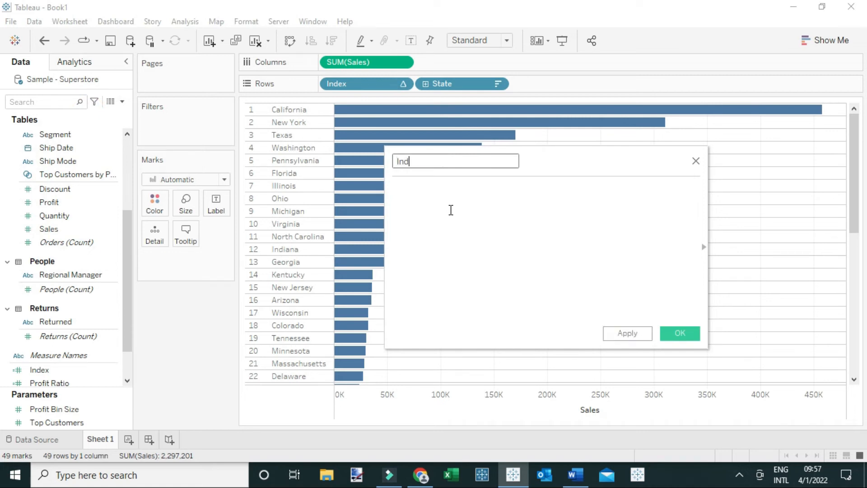
{"action": "type", "text": "ex"}
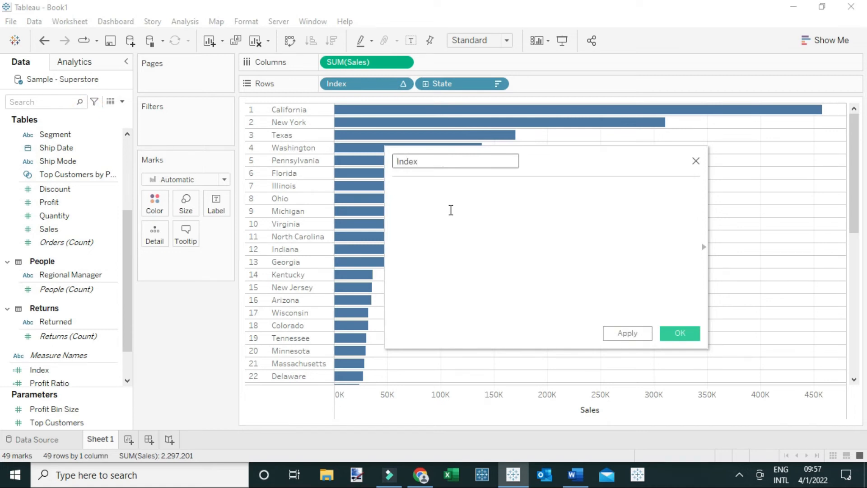
{"action": "type", "text": "filter"}
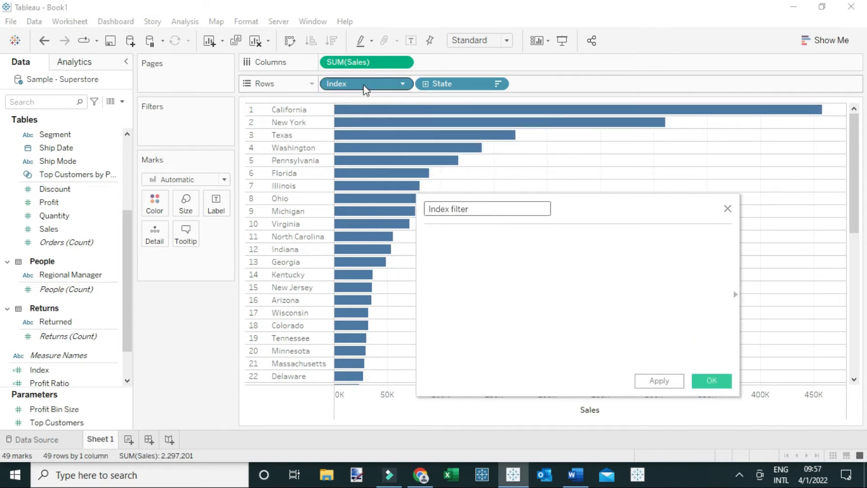
{"action": "mouse_move", "coordinate": [437, 97]}
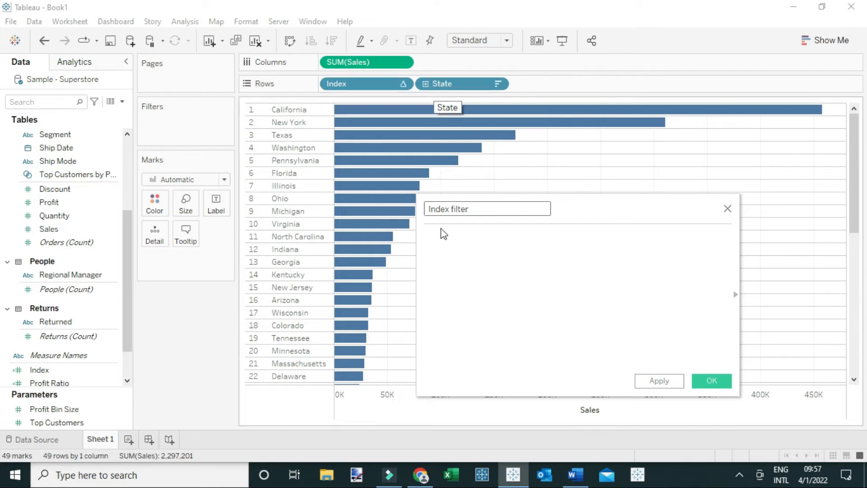
Write the IF branches labelling [Index]<11 as '1-10' and [Index]<21 as '11-20'
{"action": "type", "text": "i"}
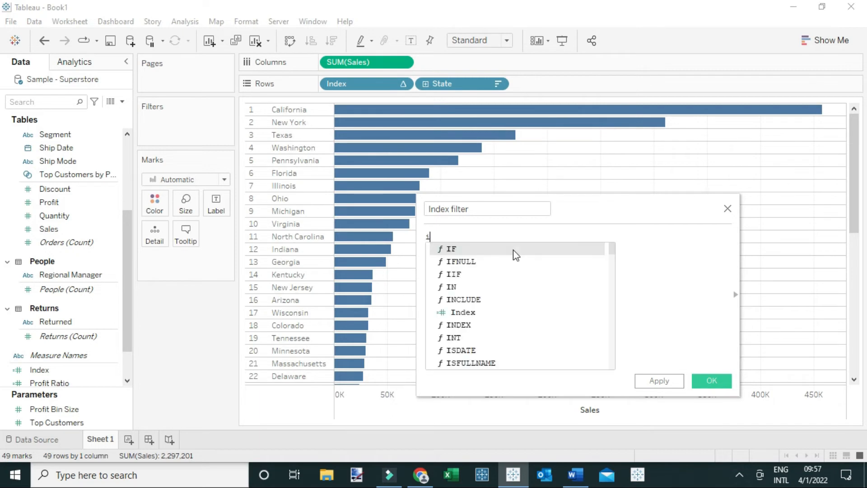
{"action": "type", "text": "f ind"}
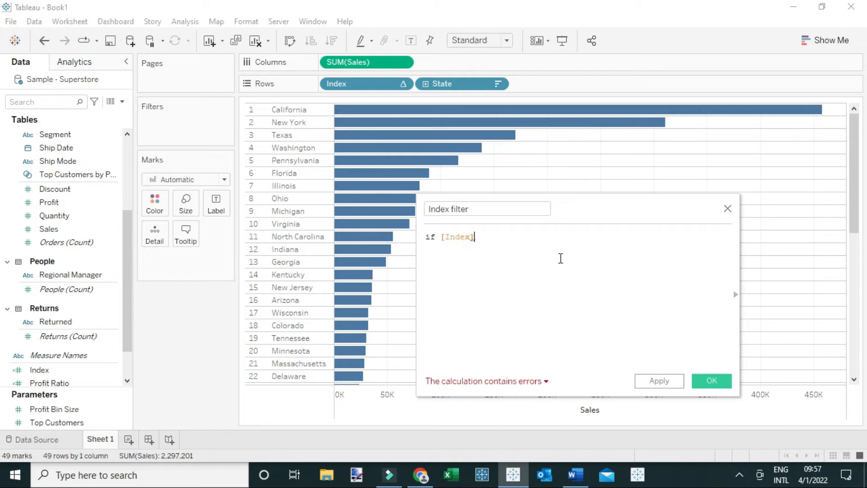
{"action": "type", "text": ","}
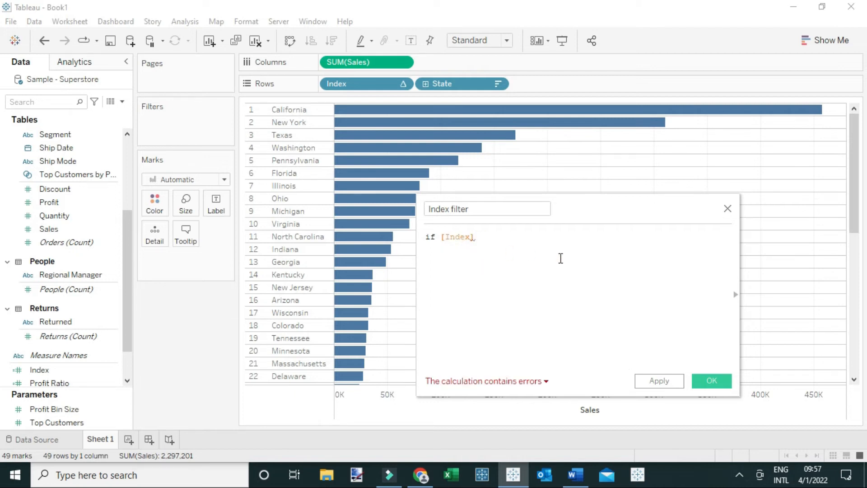
{"action": "type", "text": "<"}
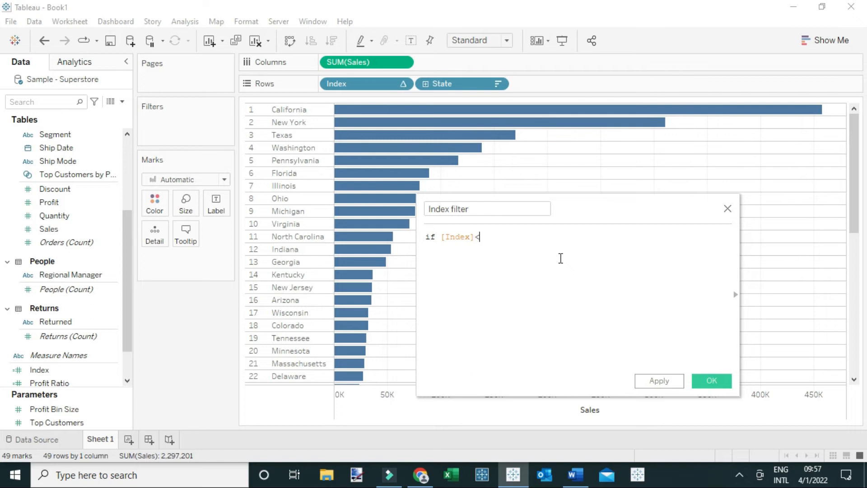
{"action": "type", "text": "11 th"}
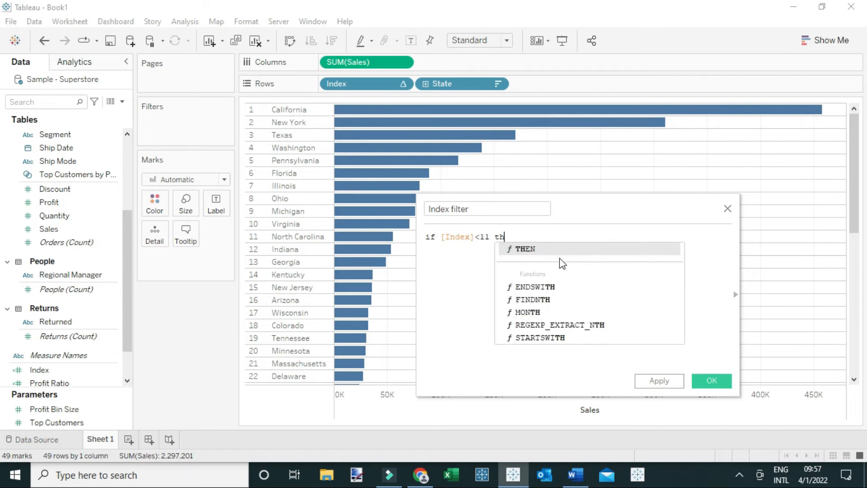
{"action": "left_click", "coordinate": [524, 248]}
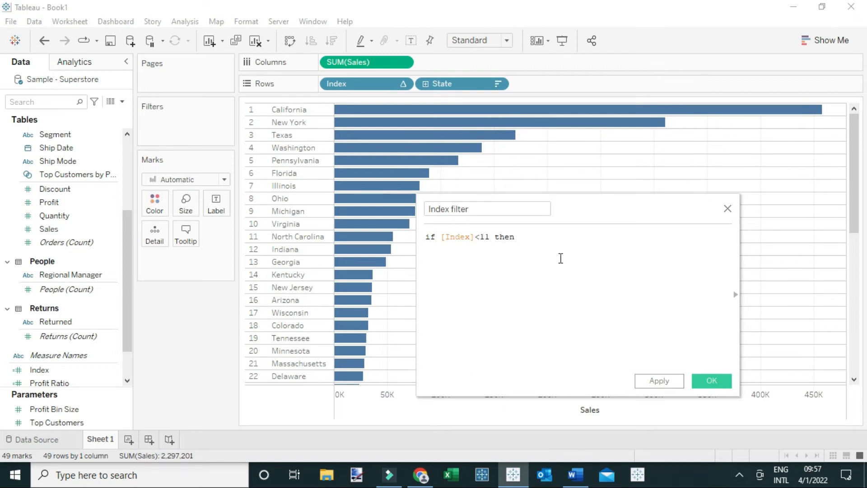
{"action": "type", "text": "'1-10"}
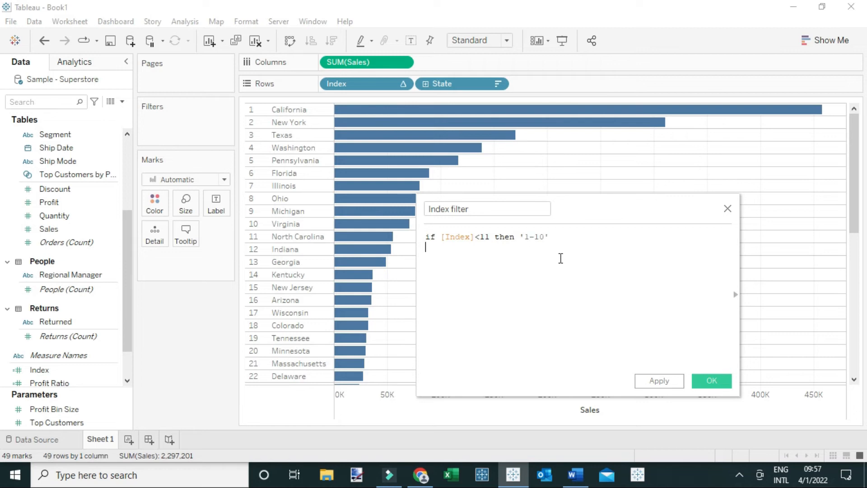
{"action": "type", "text": "elseif"}
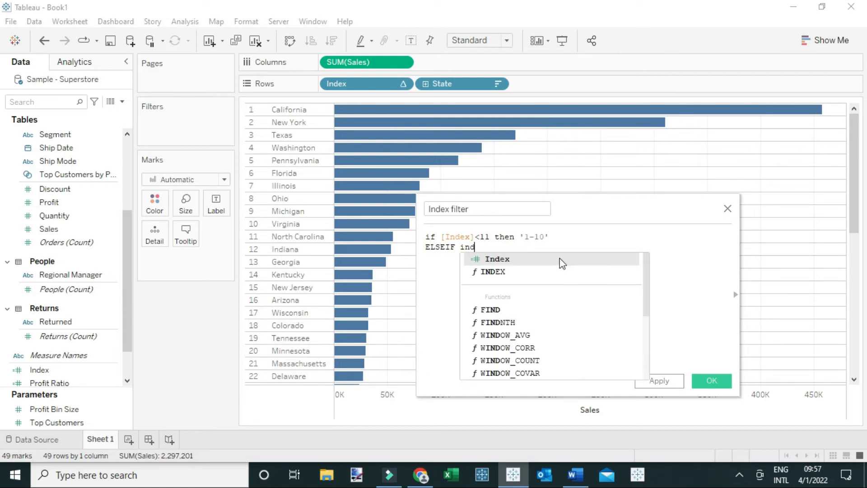
{"action": "left_click", "coordinate": [497, 259]}
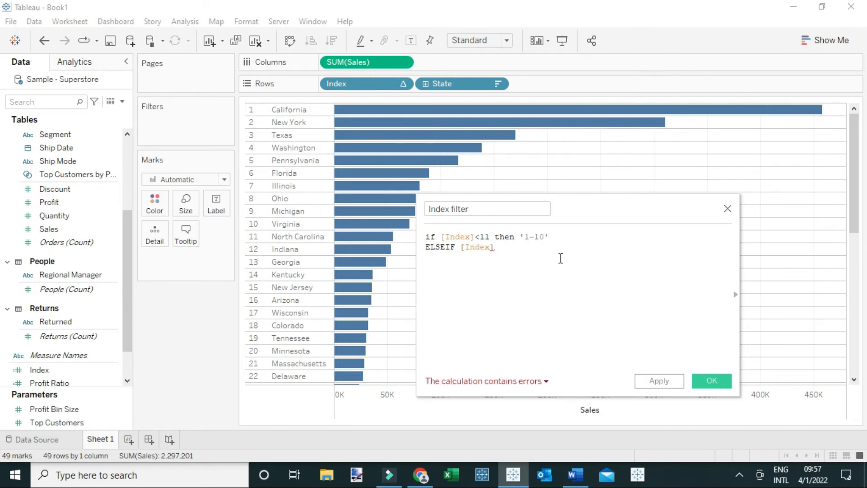
{"action": "type", "text": "<2"}
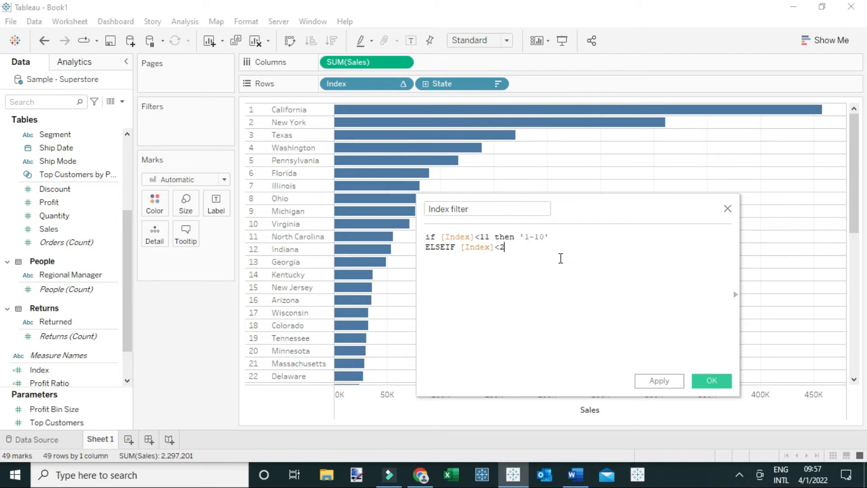
{"action": "type", "text": "1 then"}
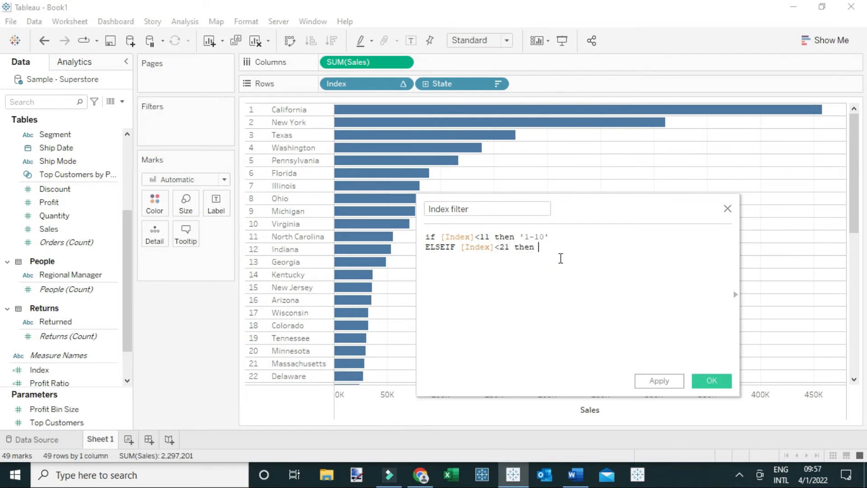
{"action": "type", "text": "'11"}
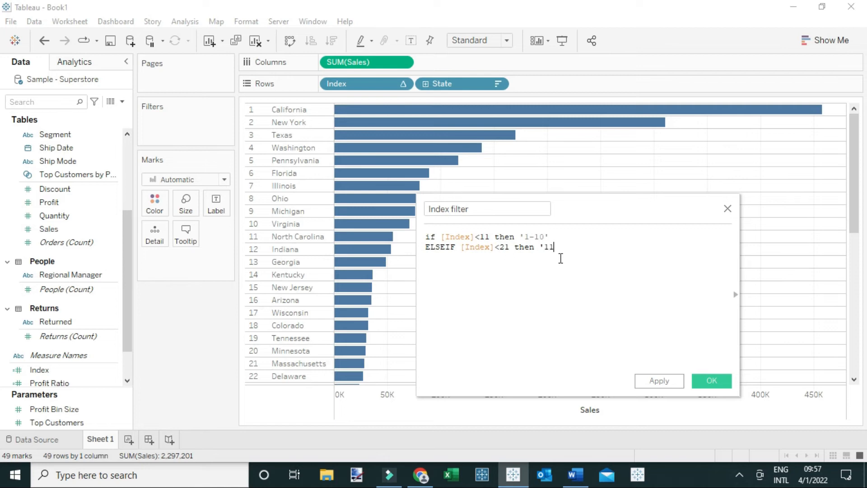
{"action": "type", "text": "-20"}
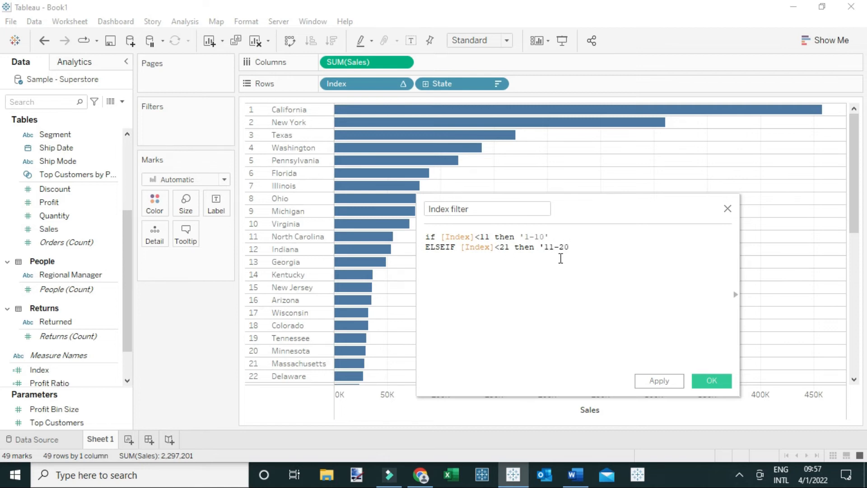
Add ELSEIF branches labelling [Index]<31 as '21-30' and [Index]<41 as '31-40'
{"action": "type", "text": "e"}
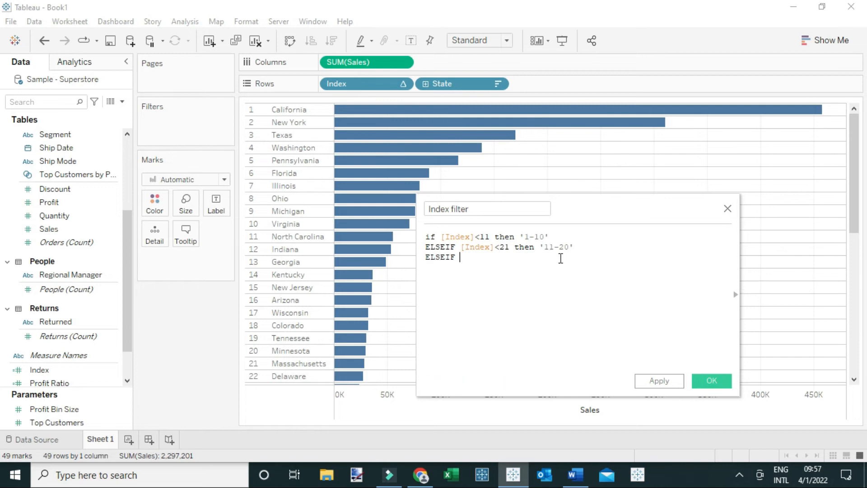
{"action": "type", "text": "[Index]"}
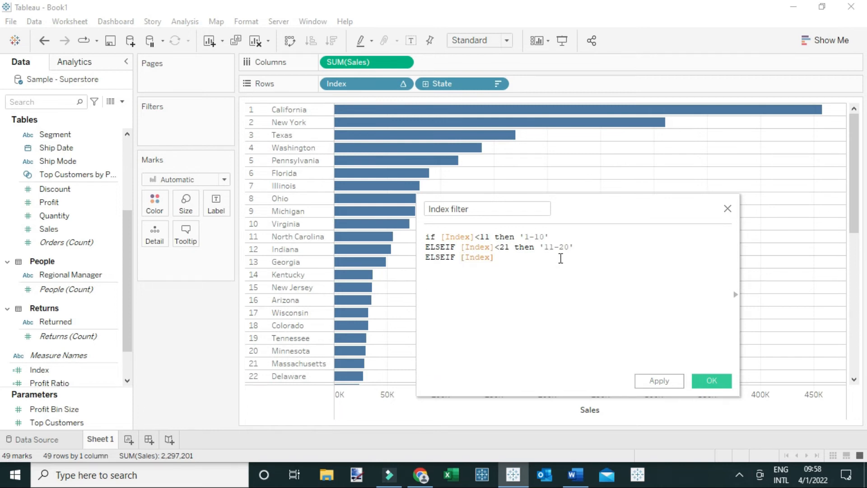
{"action": "type", "text": "<31"}
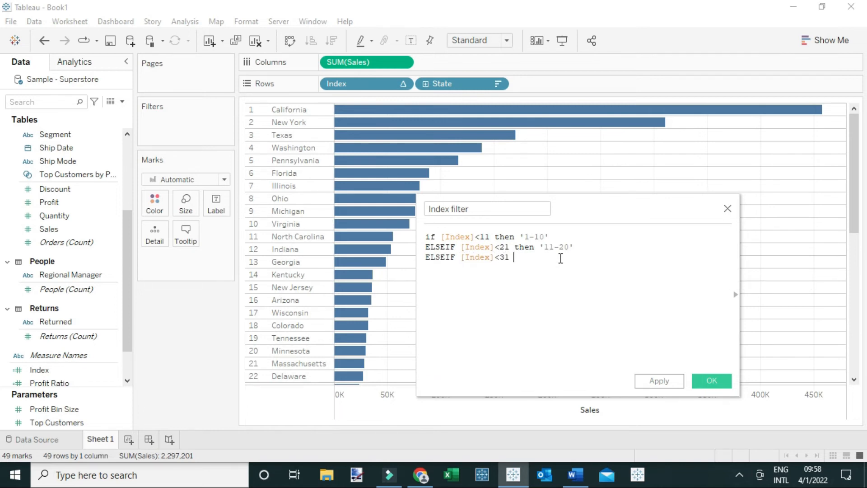
{"action": "type", "text": "then '"}
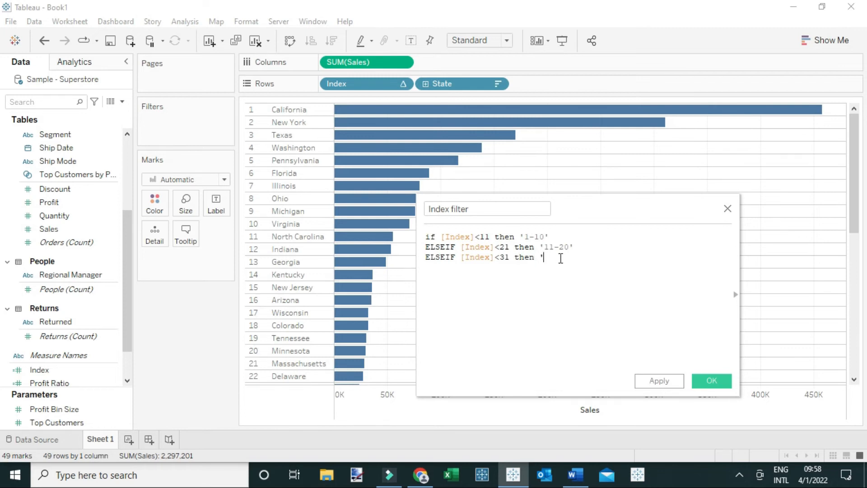
{"action": "type", "text": "21-30'"}
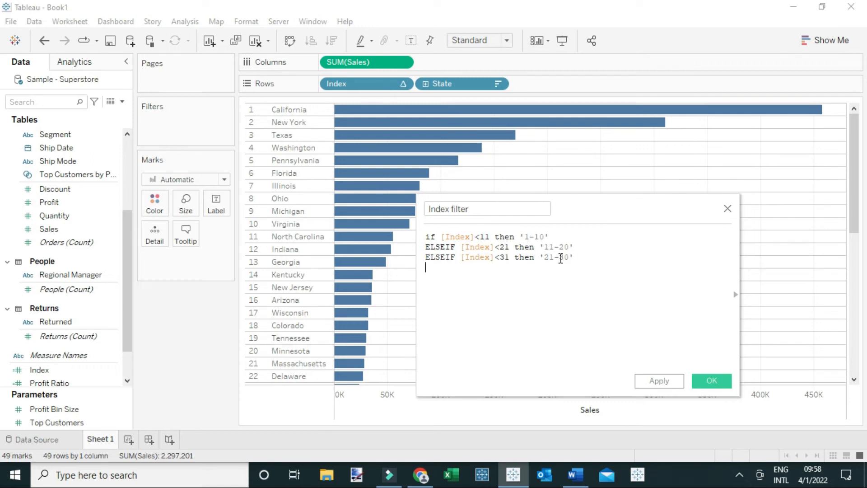
{"action": "type", "text": "ELSEIF"}
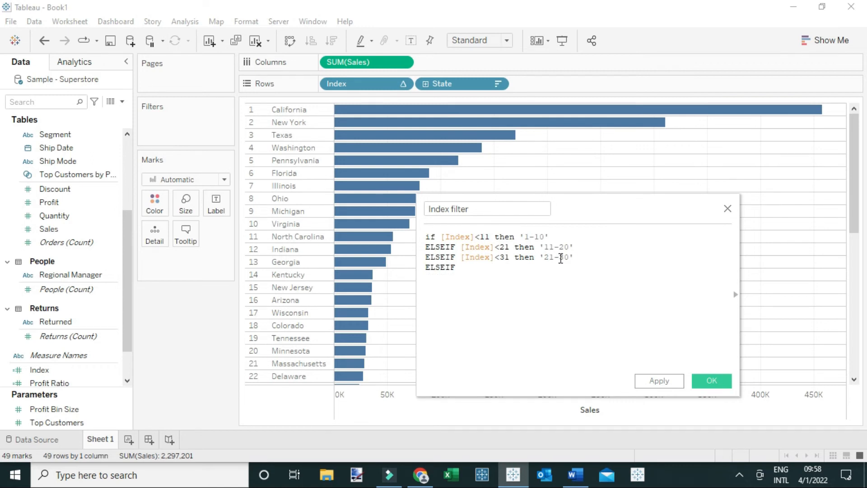
{"action": "type", "text": "[Index]"}
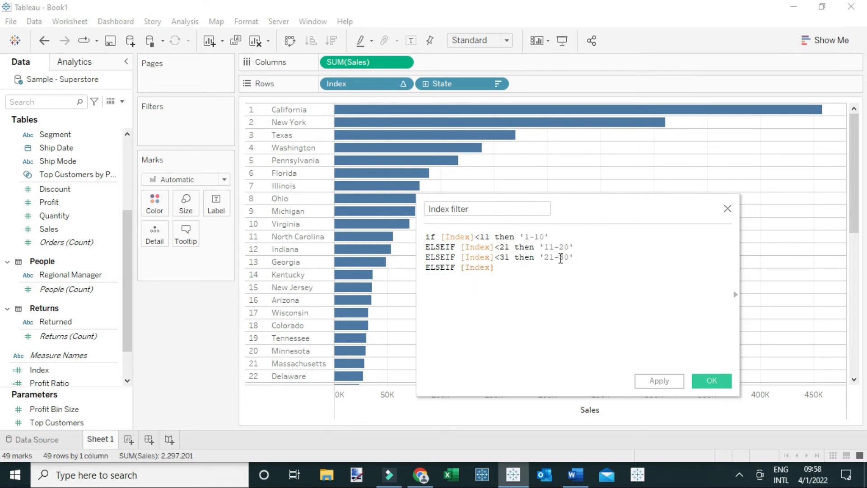
{"action": "type", "text": "<41"}
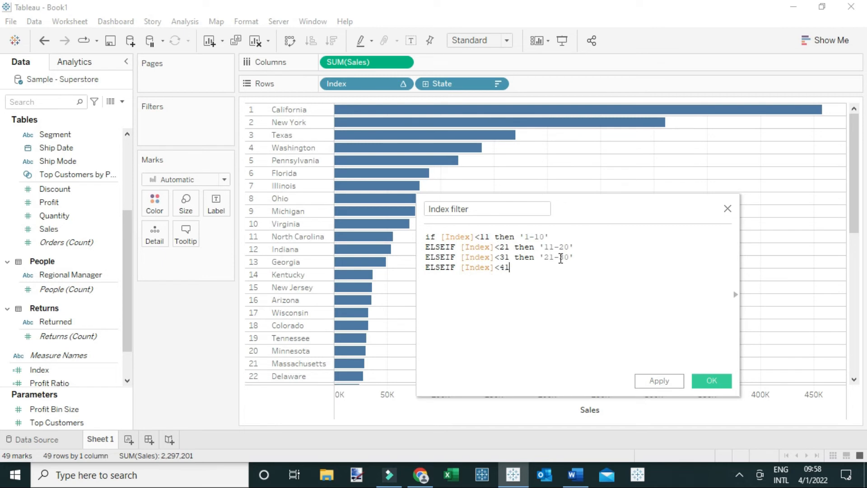
{"action": "type", "text": "then"}
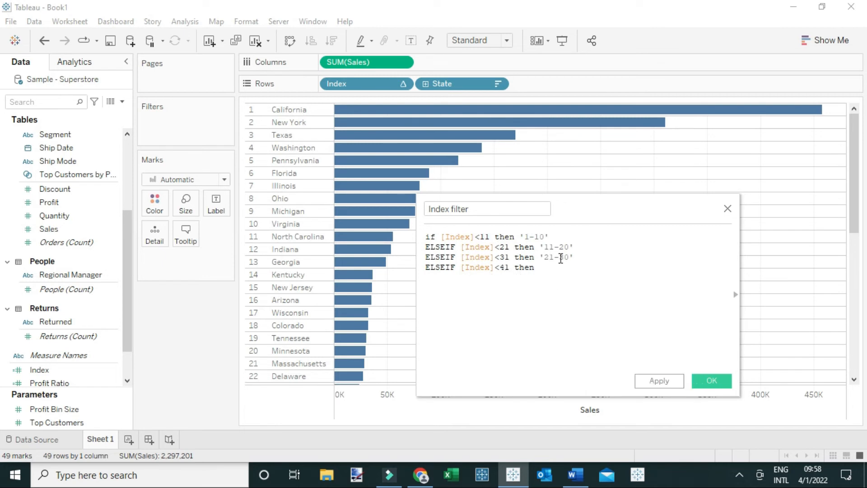
{"action": "type", "text": "'31-"}
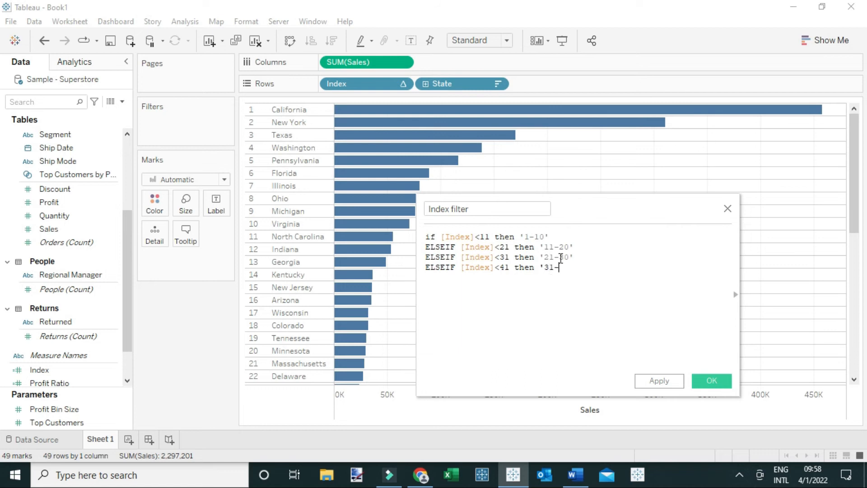
{"action": "type", "text": "40"}
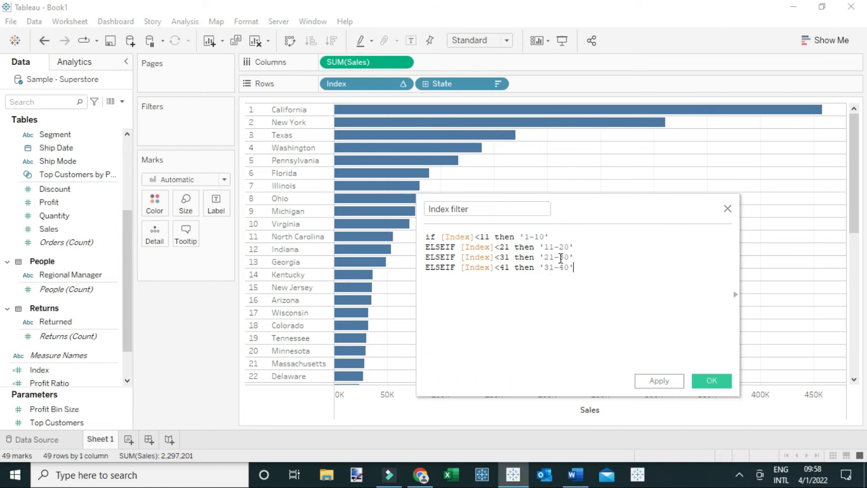
Add the ELSEIF branch labelling [Index]<51 as '41-50'
{"action": "type", "text": "els"}
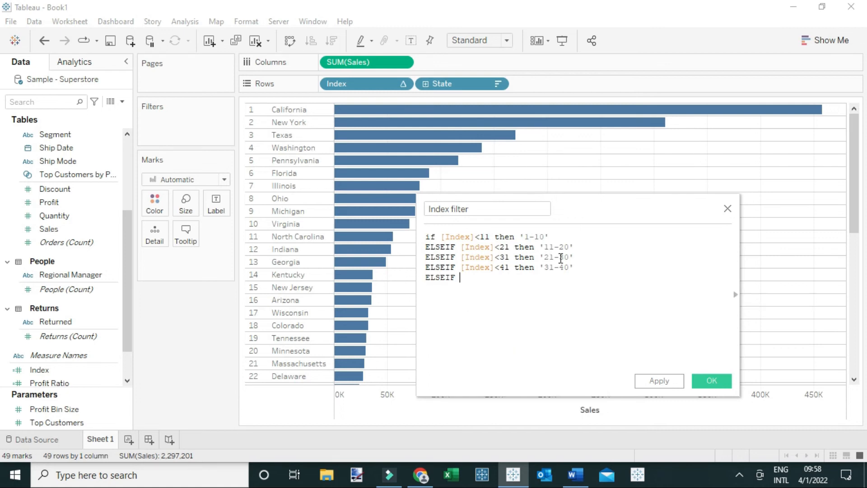
{"action": "type", "text": "[Index]"}
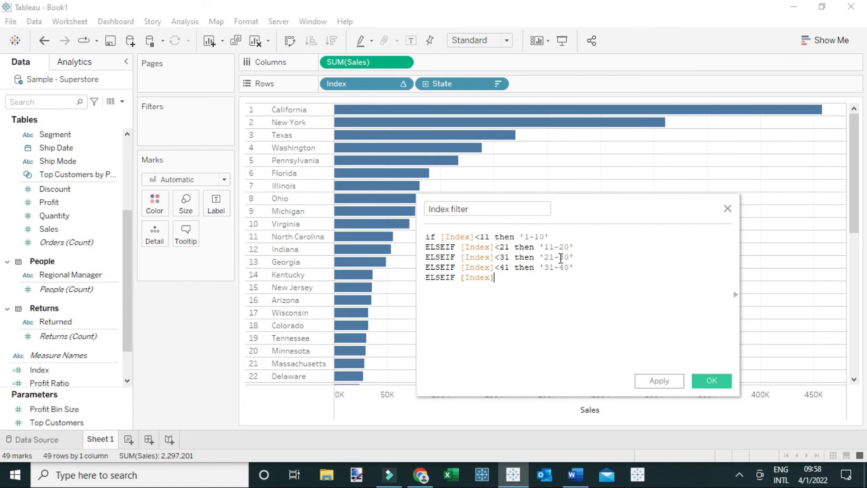
{"action": "type", "text": "<51 then"}
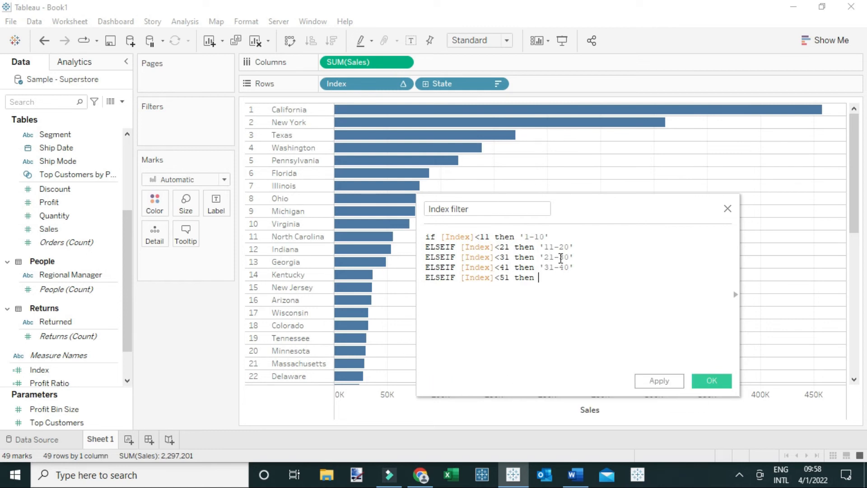
{"action": "type", "text": "'"}
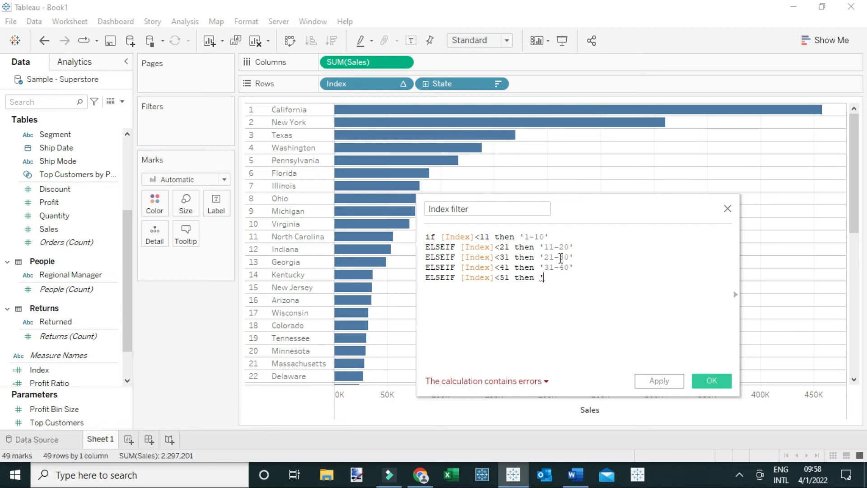
{"action": "type", "text": "41-5"}
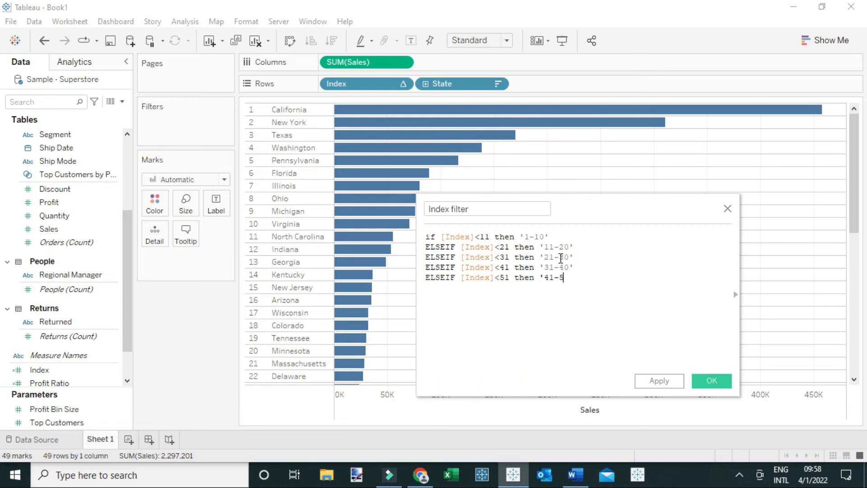
{"action": "type", "text": "0'"}
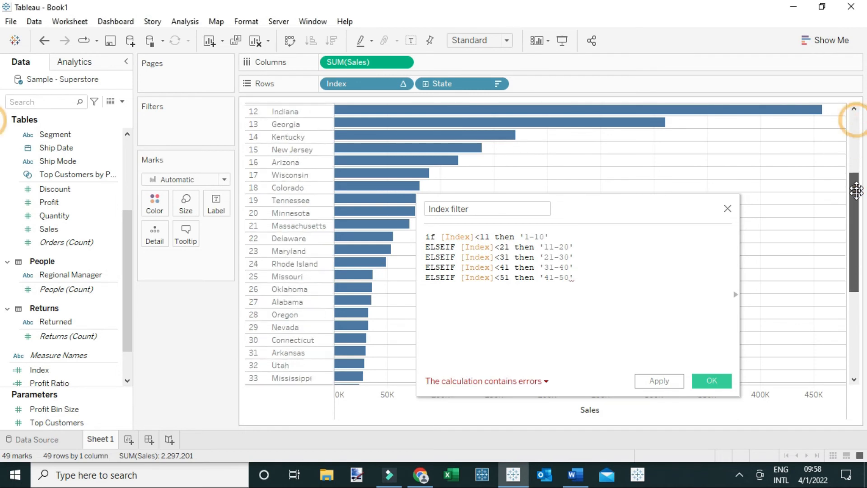
Close the IF statement with END and save the valid Index filter calculation
{"action": "scroll", "scroll_direction": "down", "scroll_amount": 3}
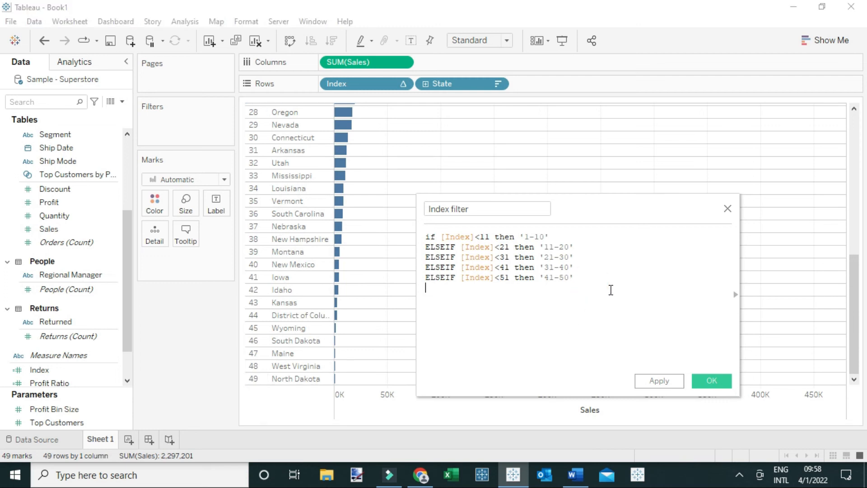
{"action": "type", "text": "end"}
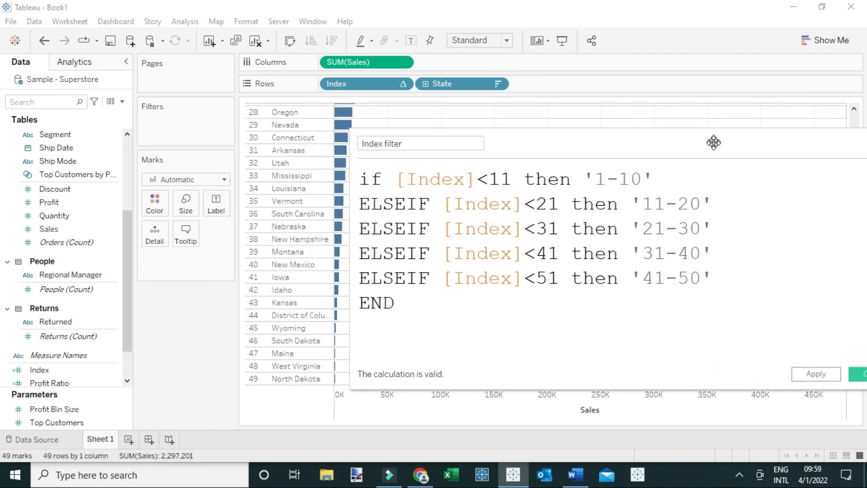
{"action": "scroll", "scroll_direction": "up", "scroll_amount": 3}
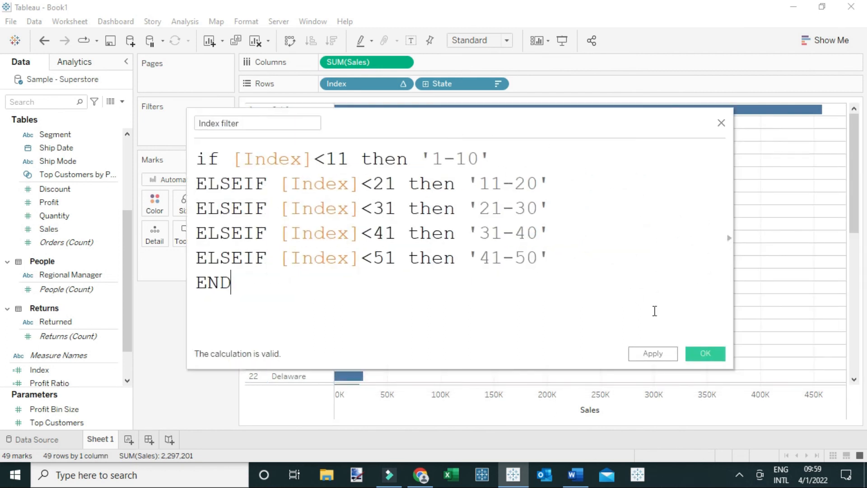
{"action": "left_click", "coordinate": [704, 354]}
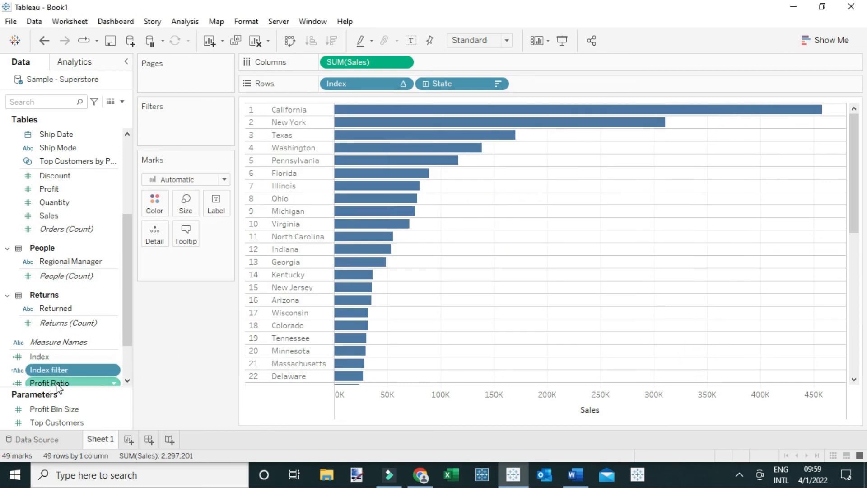
Add Index filter to the Filters shelf keeping all five batches 1-10 through 41-50
{"action": "right_click", "coordinate": [49, 369]}
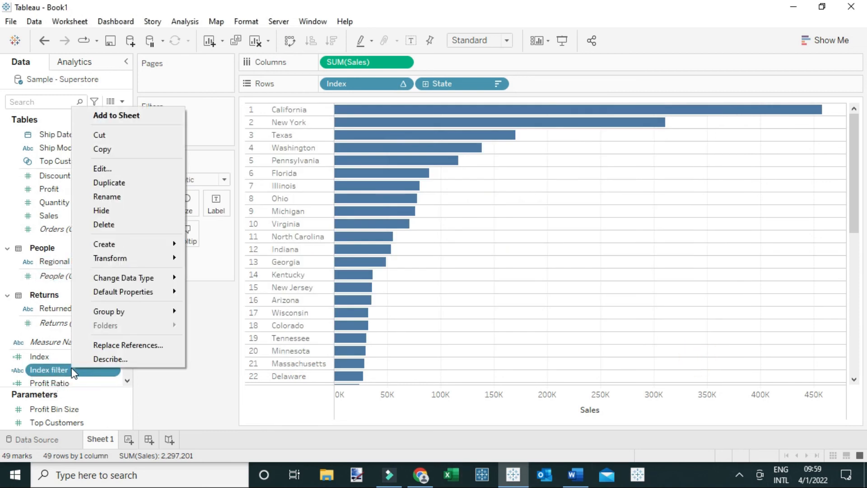
{"action": "mouse_move", "coordinate": [185, 400]}
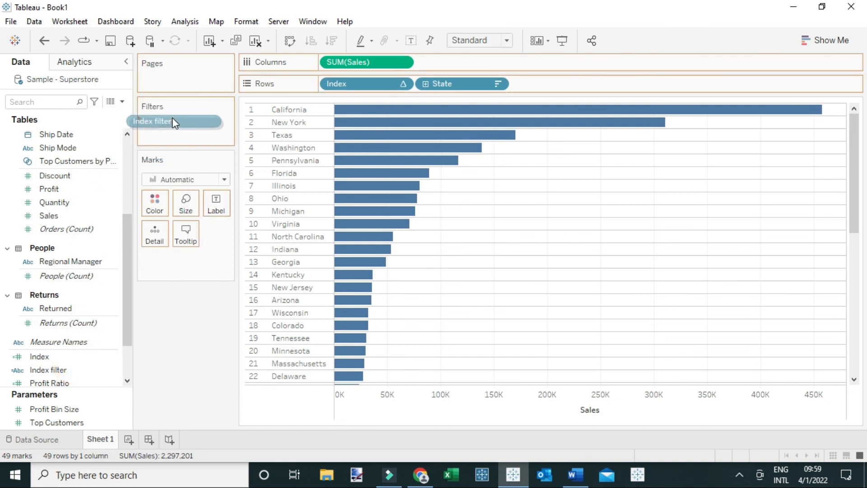
{"action": "double_click", "coordinate": [154, 121]}
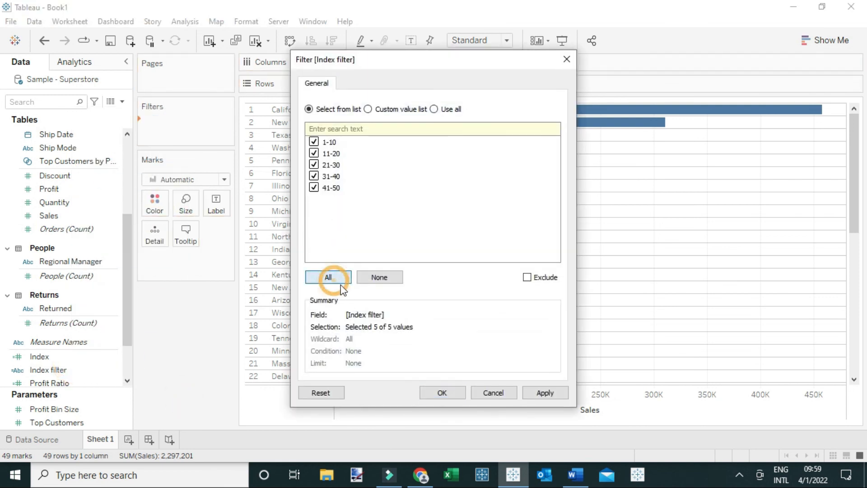
{"action": "left_click", "coordinate": [441, 393]}
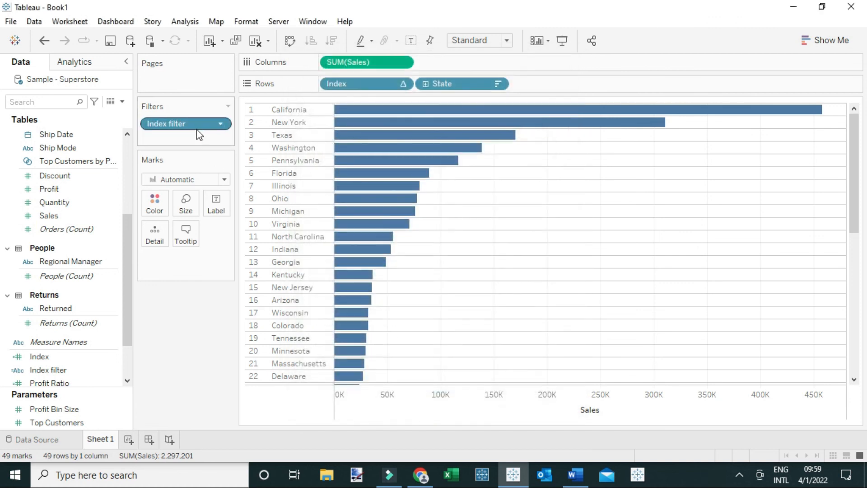
Show the Index filter pill as a filter card beside the chart
{"action": "left_click", "coordinate": [222, 124]}
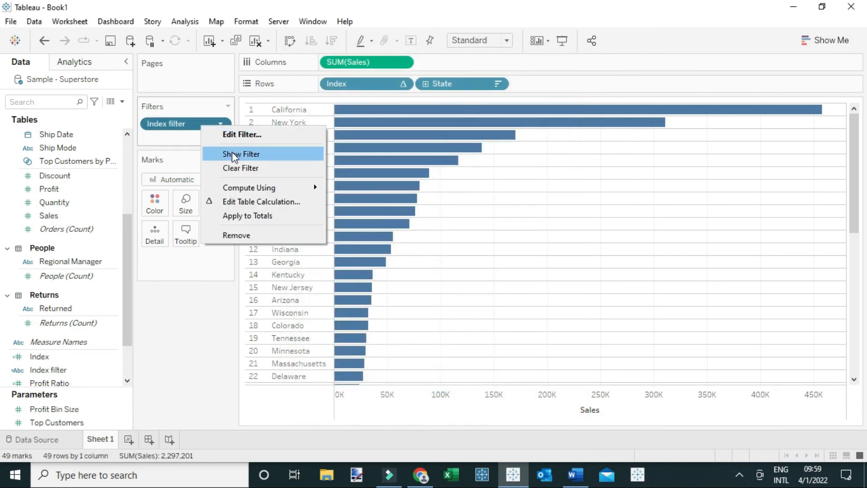
{"action": "left_click", "coordinate": [240, 154]}
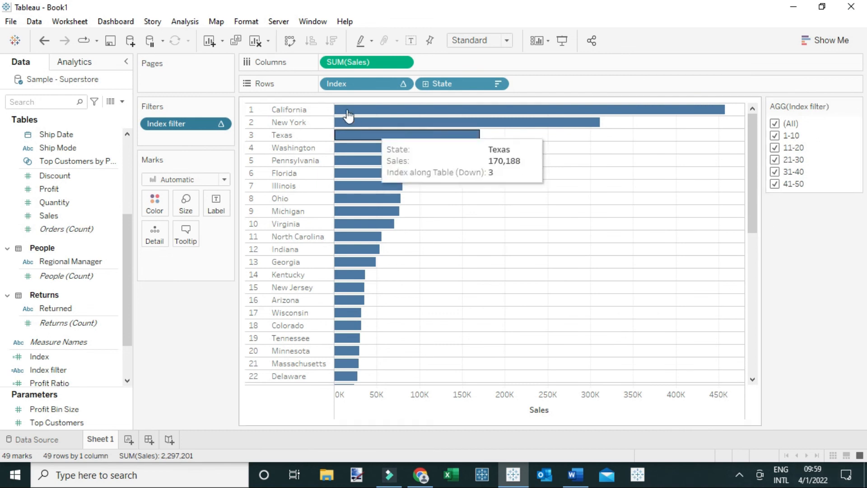
{"action": "mouse_move", "coordinate": [807, 171]}
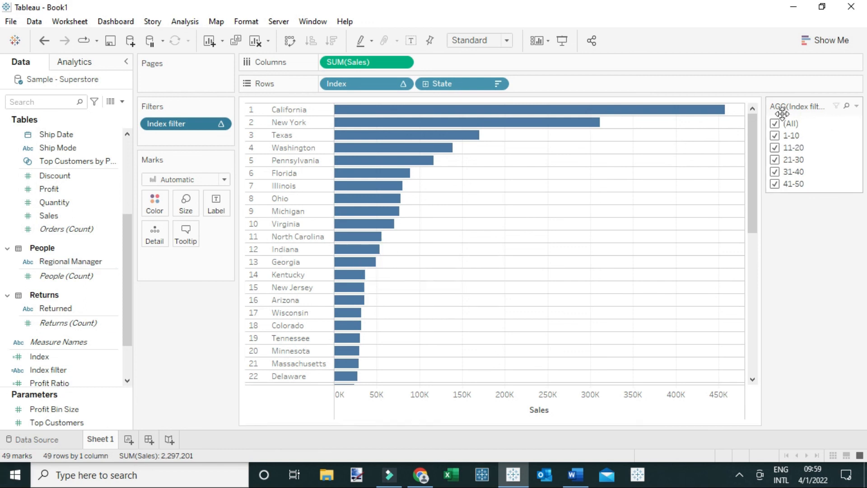
Uncheck (All) in the filter card and keep only the 1-10 batch
{"action": "left_click", "coordinate": [774, 124]}
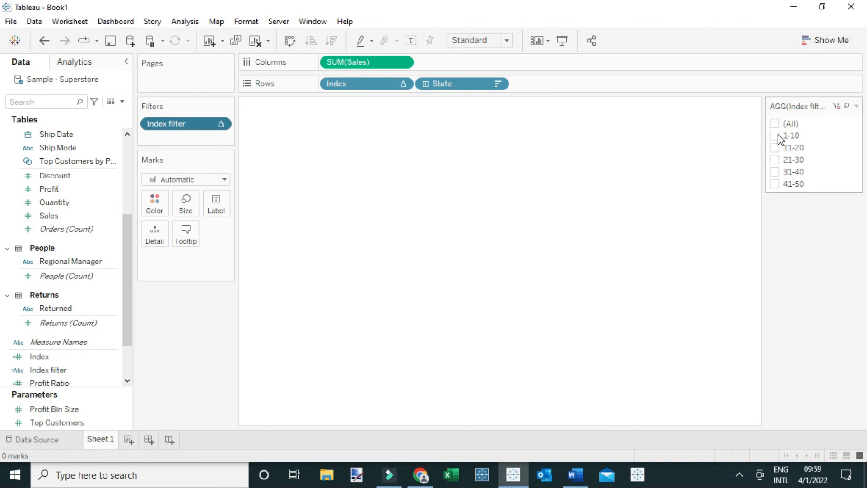
{"action": "mouse_move", "coordinate": [785, 188]}
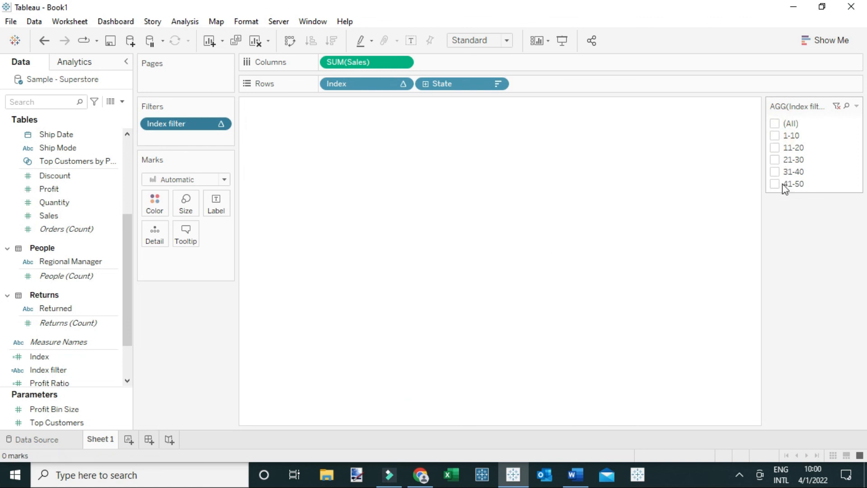
{"action": "left_click", "coordinate": [775, 184]}
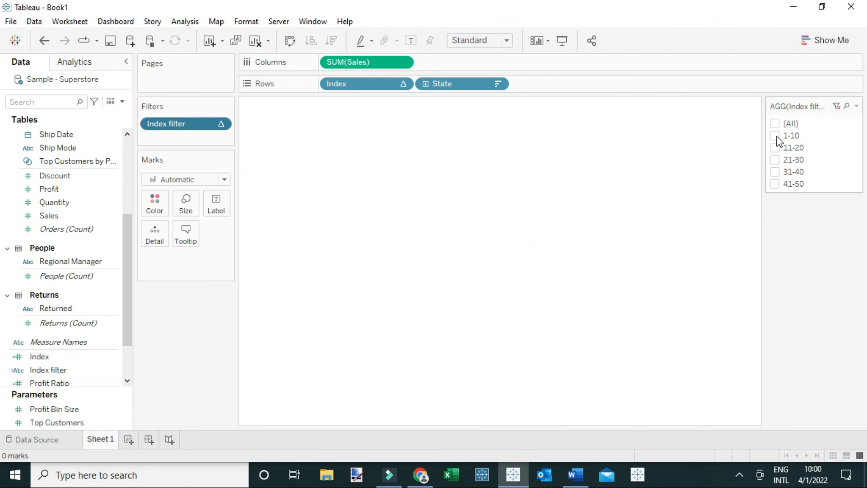
{"action": "left_click", "coordinate": [774, 135]}
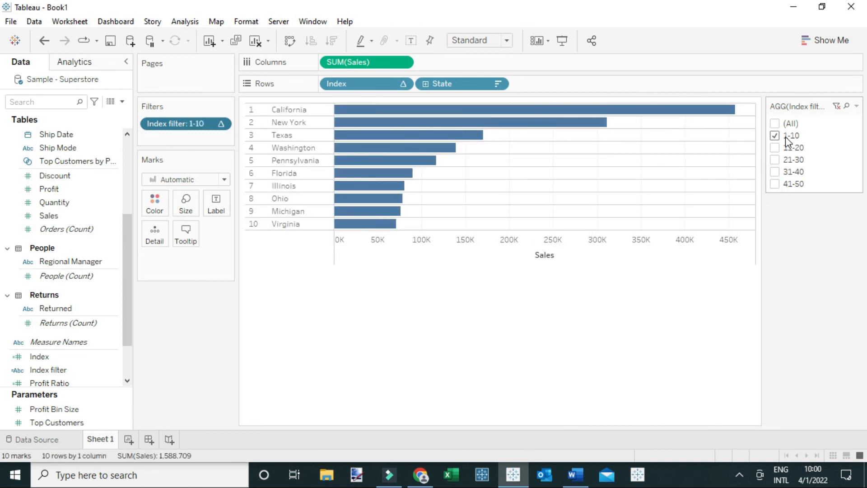